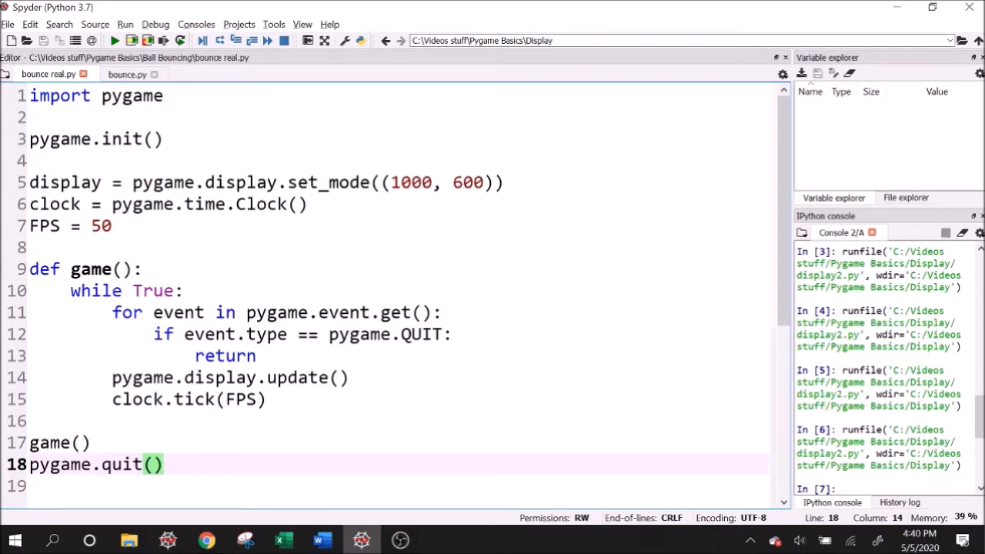
Step: Add display.fill((255, 255, 255)) to the game loop so each frame clears to white
key(ctrl+a)
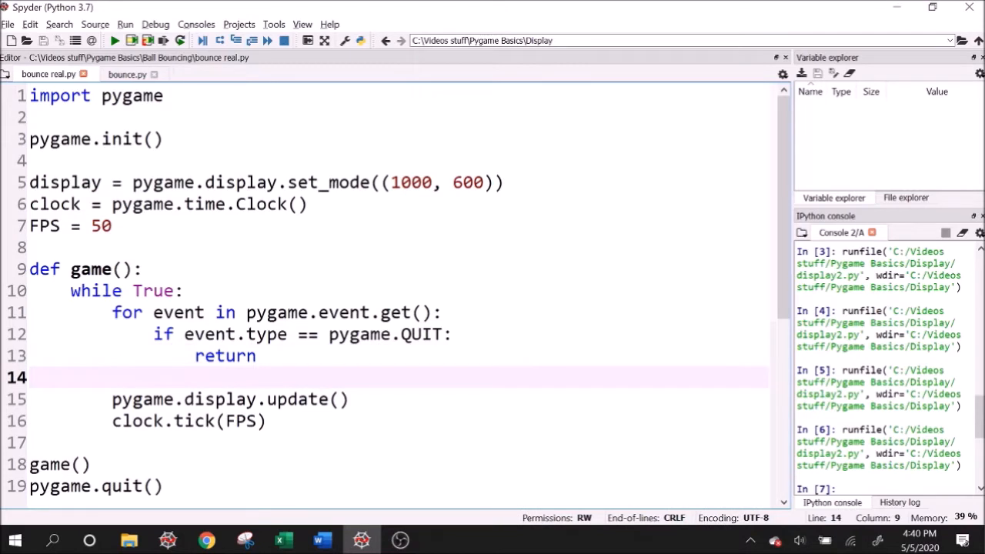
text(display)
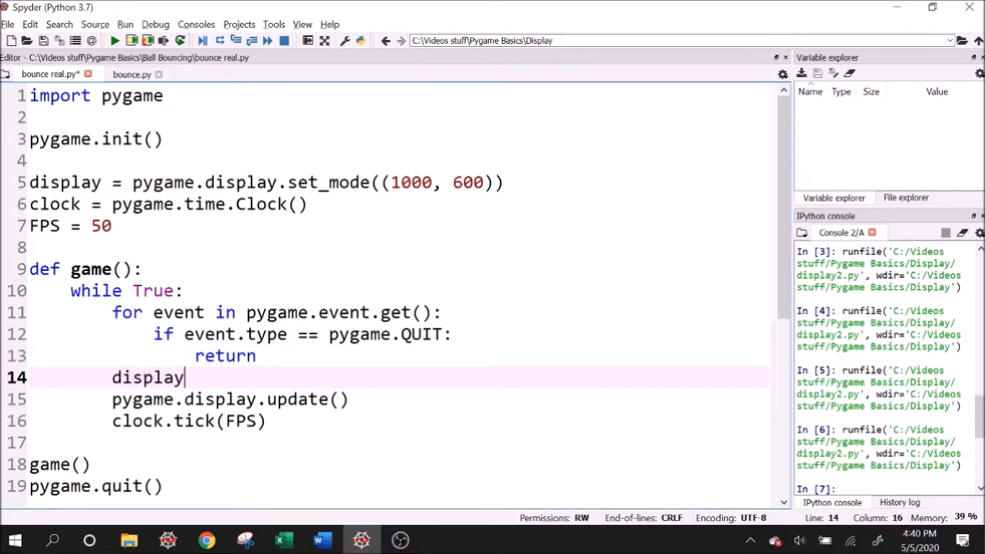
text(.fill()
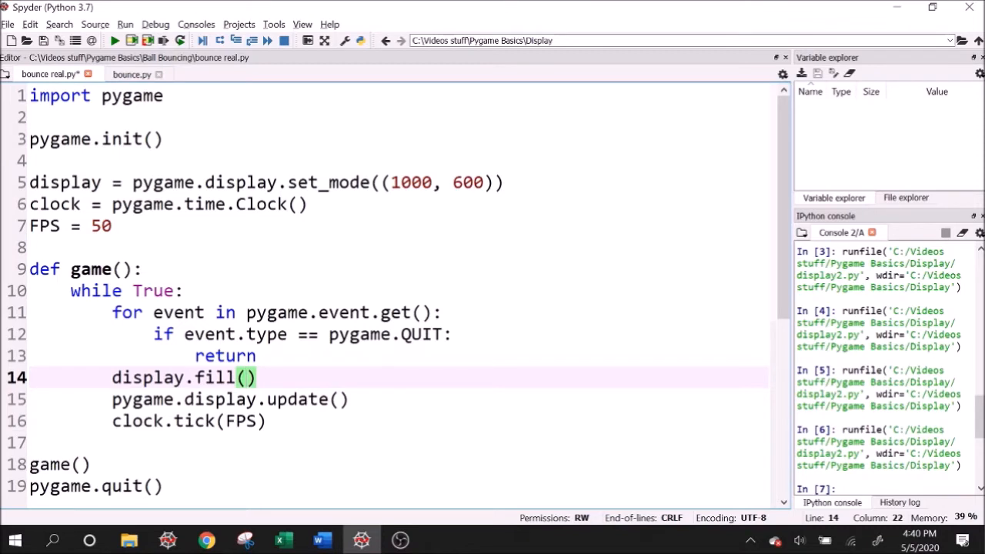
text(()
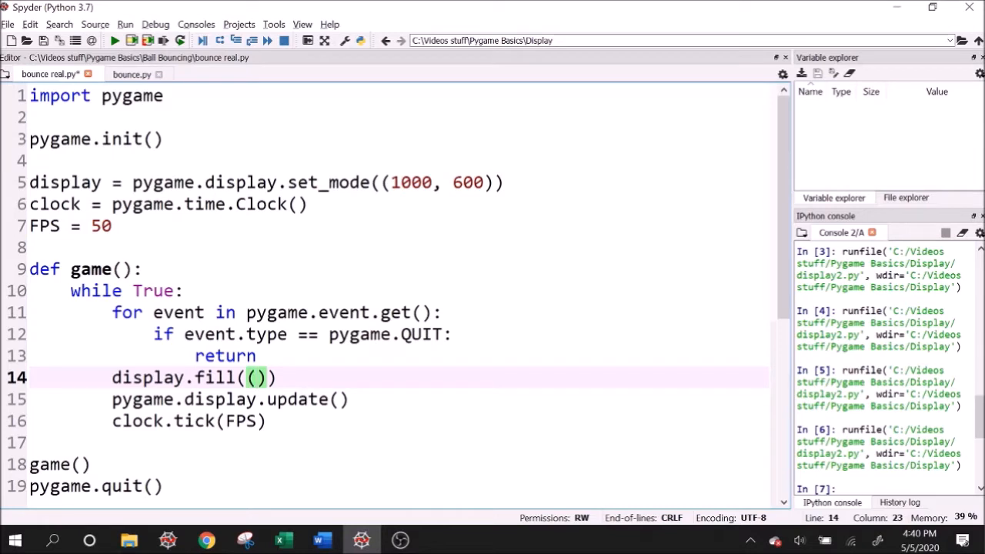
text((255)
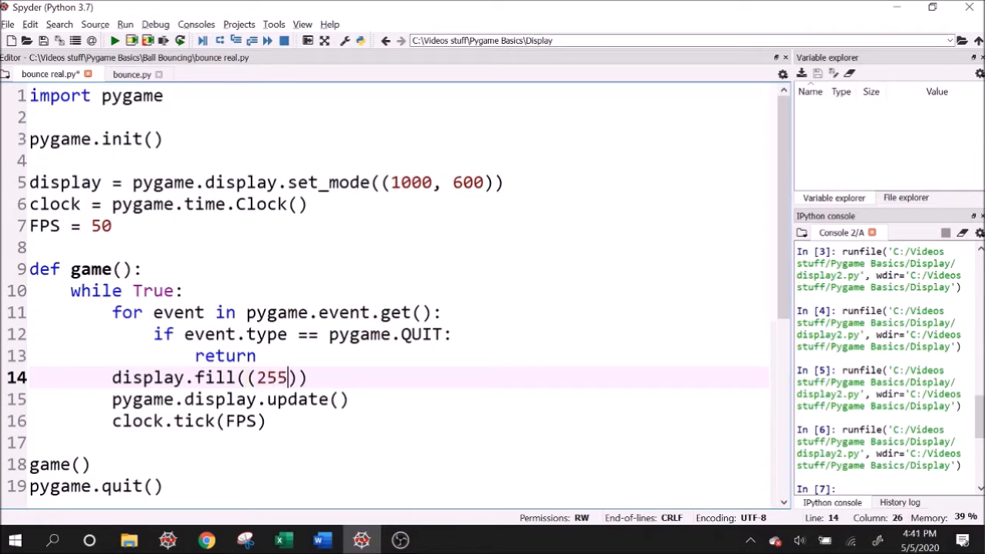
text(, 255, 255)
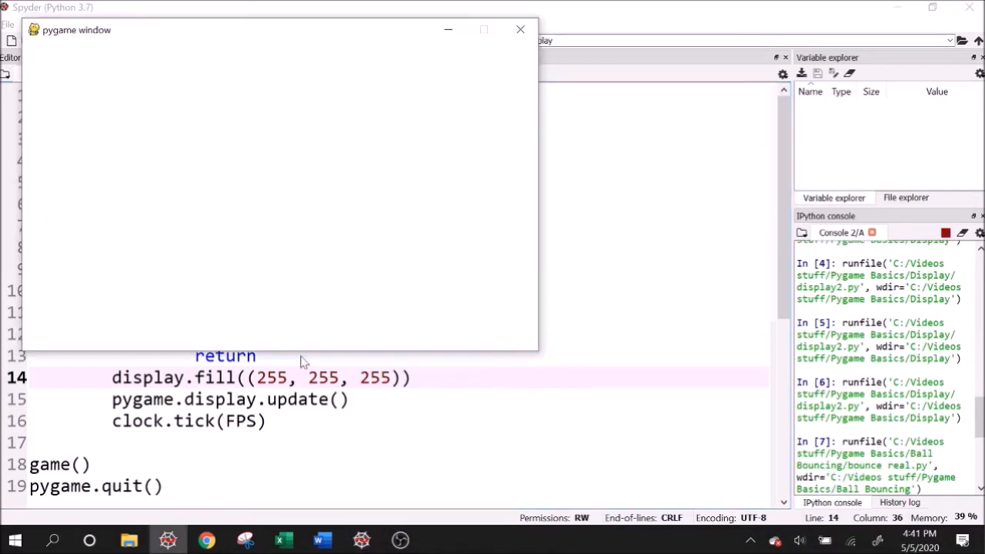
click(518, 28)
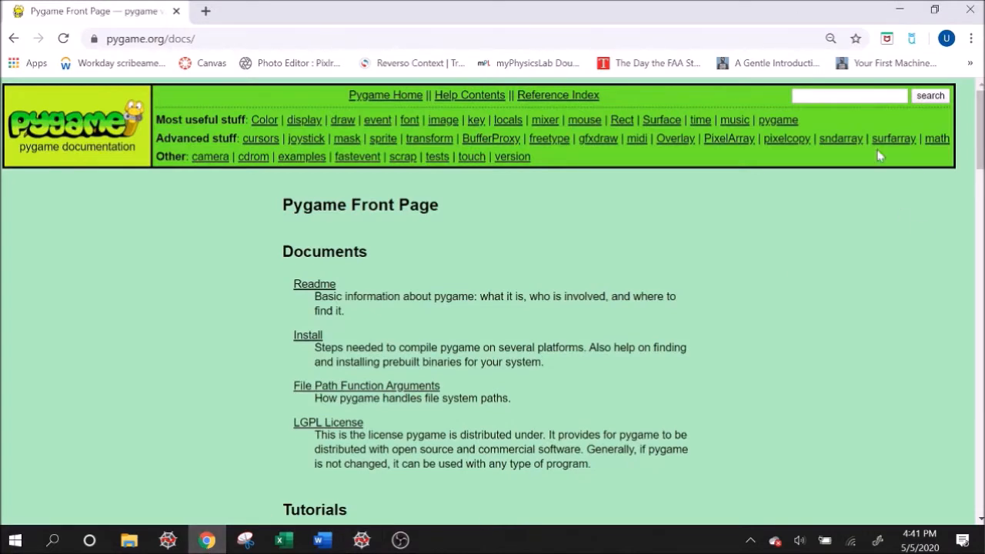
mouse_move(877, 404)
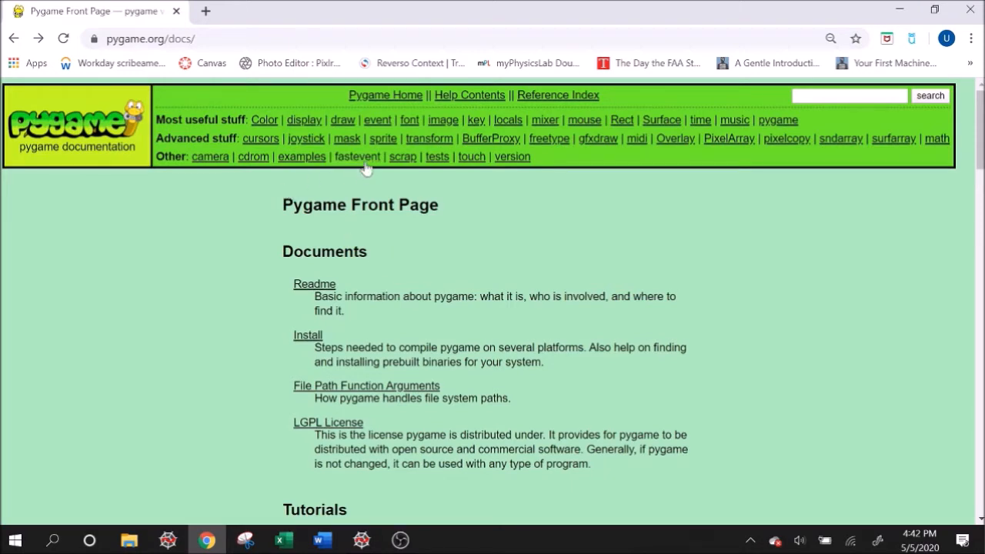
Step: Navigate the pygame docs from the draw module down to the pygame.draw.line reference
click(342, 120)
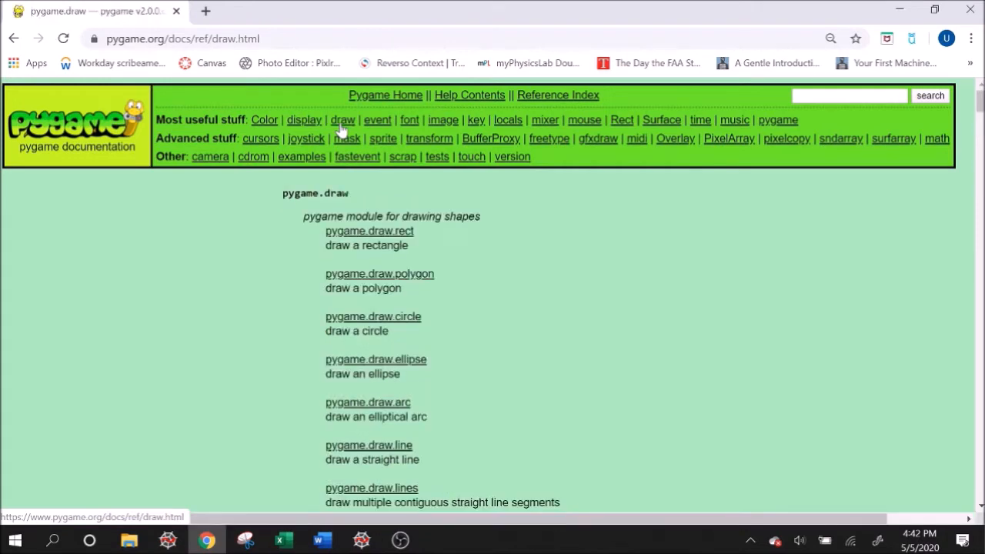
mouse_move(238, 281)
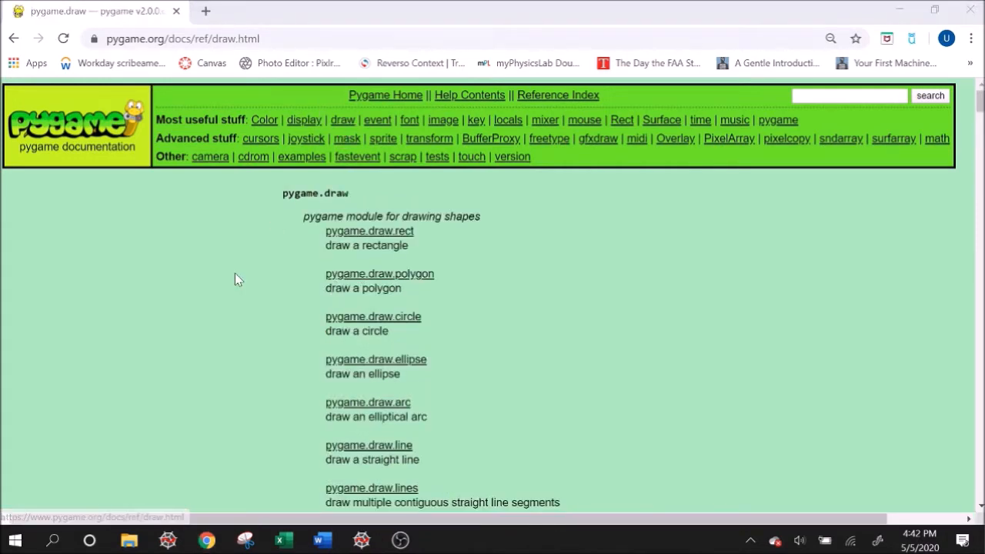
scroll(down, 3)
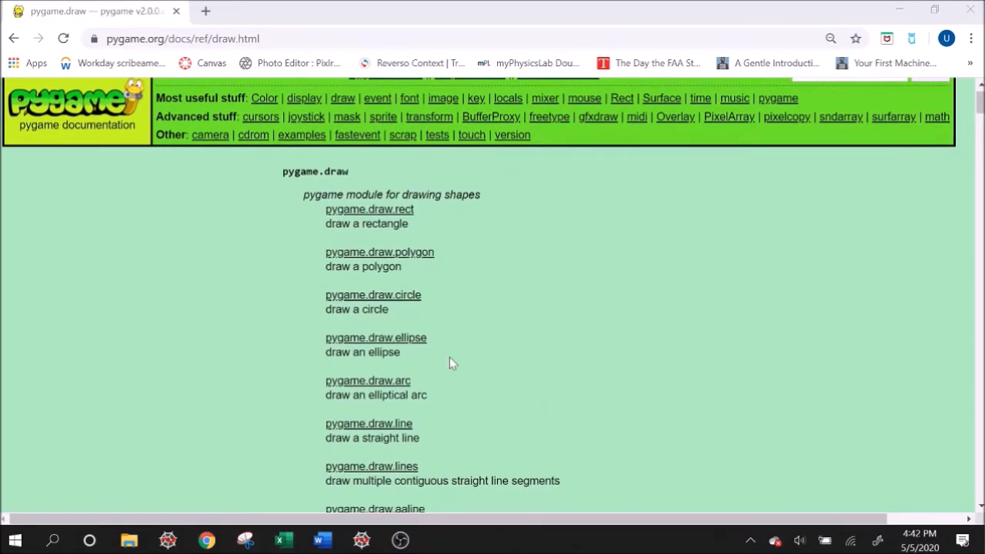
mouse_move(401, 265)
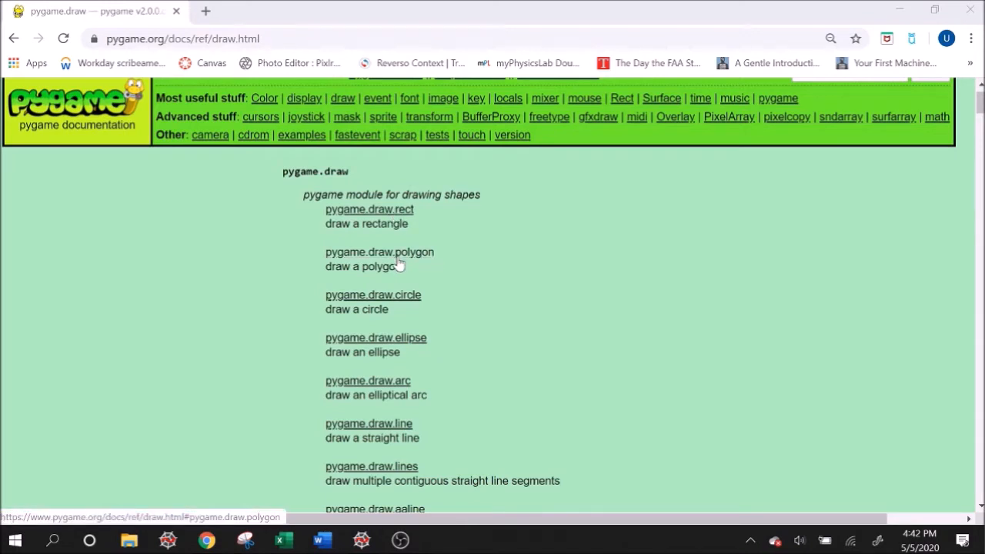
scroll(down, 3)
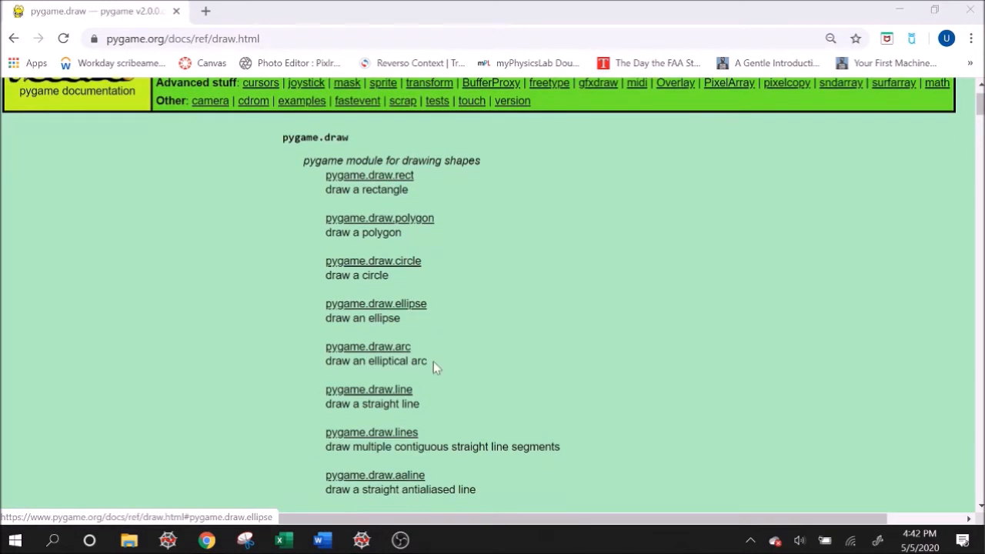
scroll(down, 3)
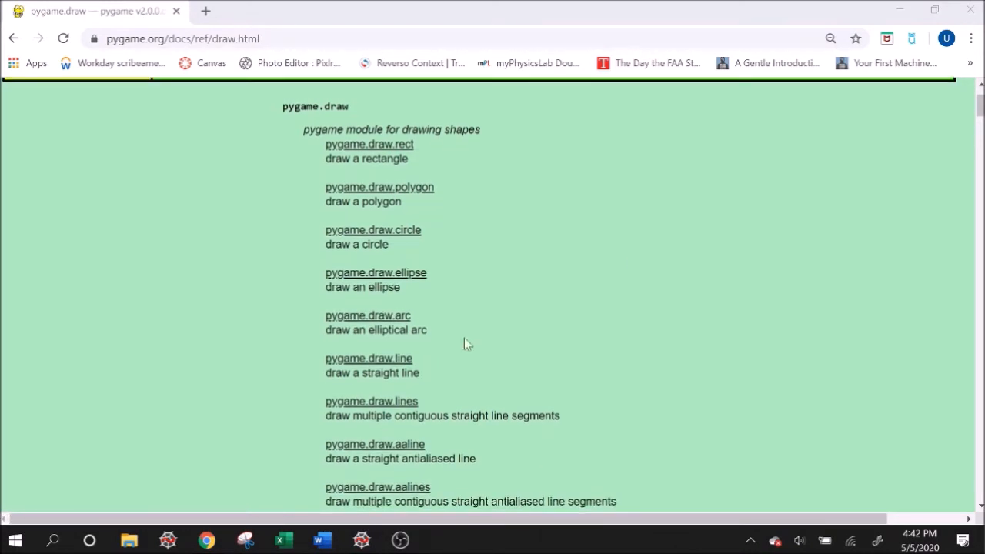
click(368, 358)
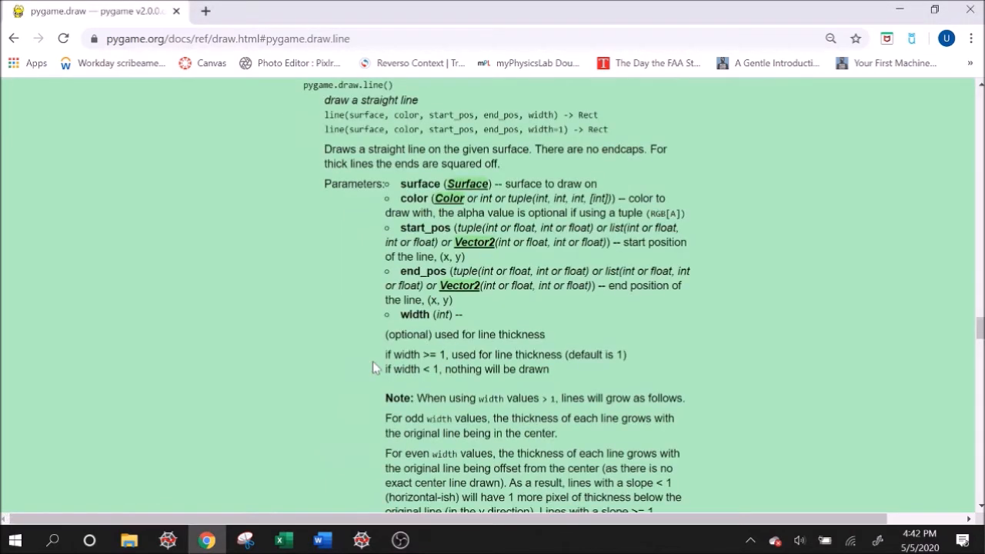
mouse_move(376, 368)
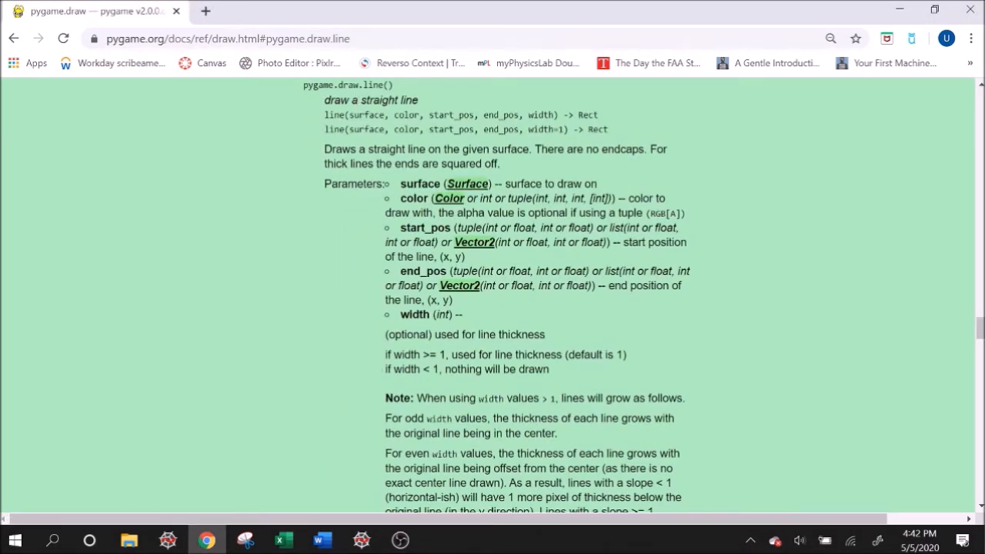
mouse_move(576, 114)
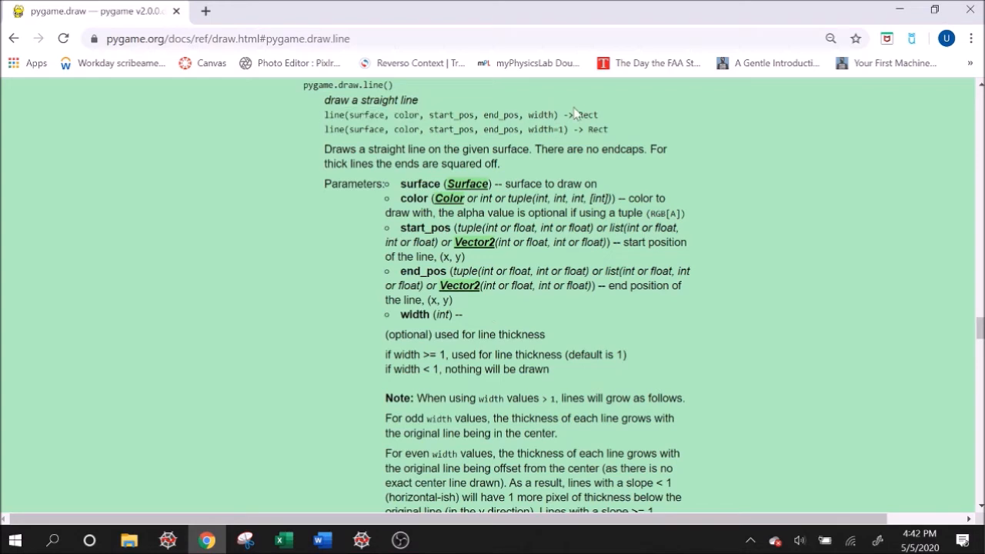
Step: Highlight the line() signature and its end_pos parameter to read the argument order
drag(323, 114, 567, 114)
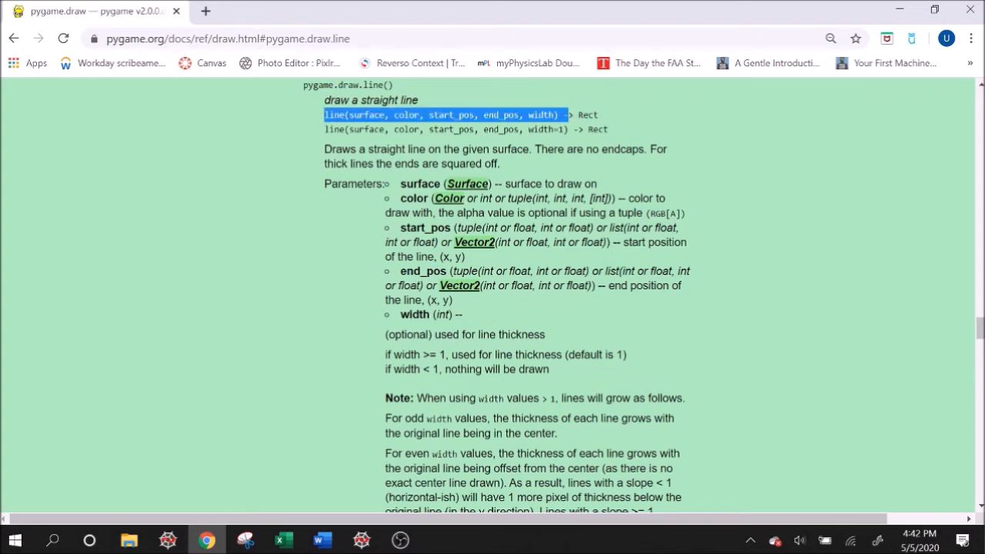
drag(585, 183, 585, 315)
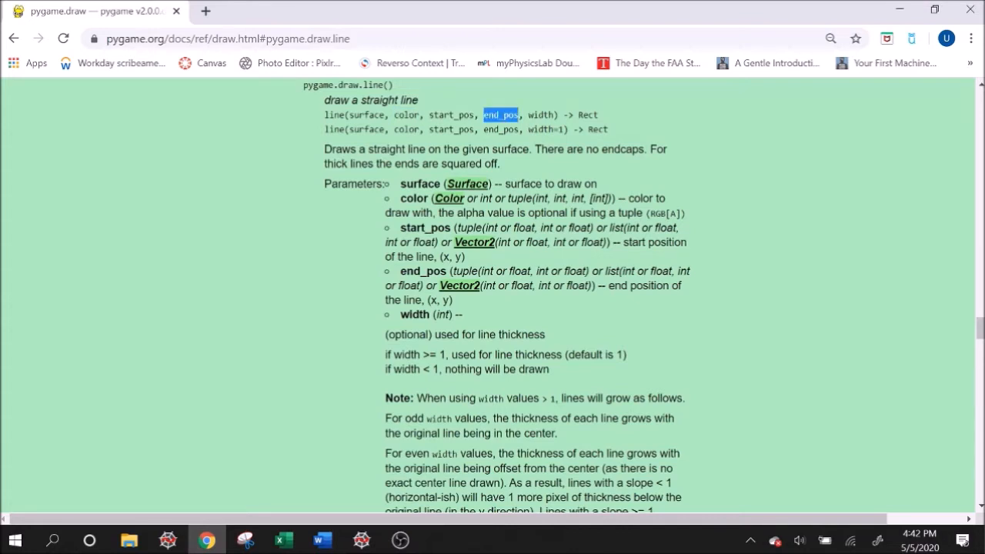
double_click(542, 114)
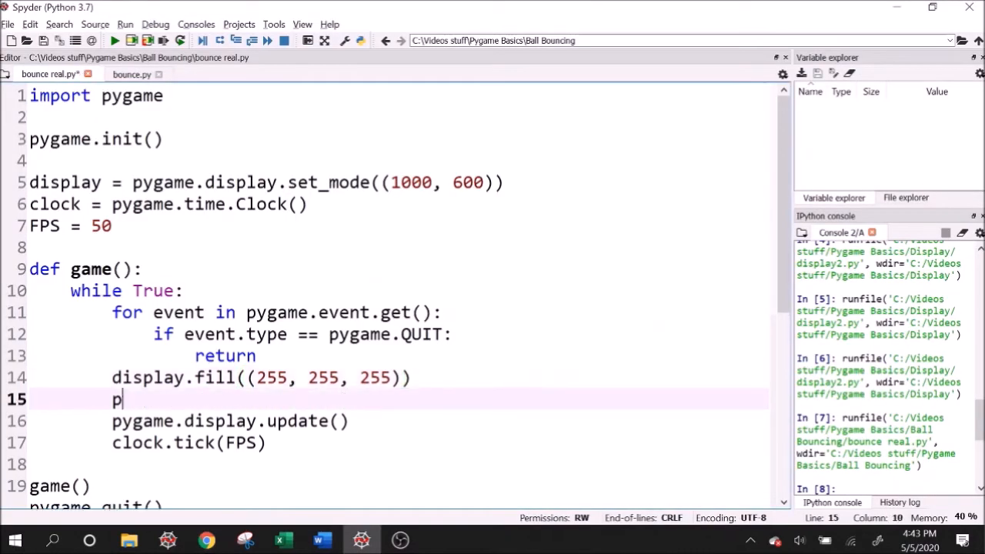
Step: Start pygame.draw.line(display, (0, 0, 0) with the display surface and black colour
text(ygame.draw.line()
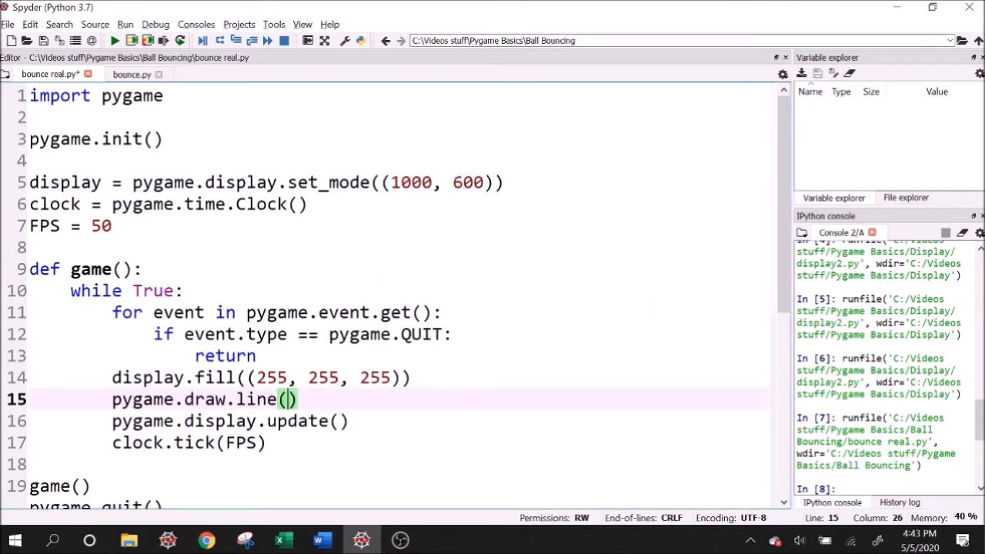
text(display,)
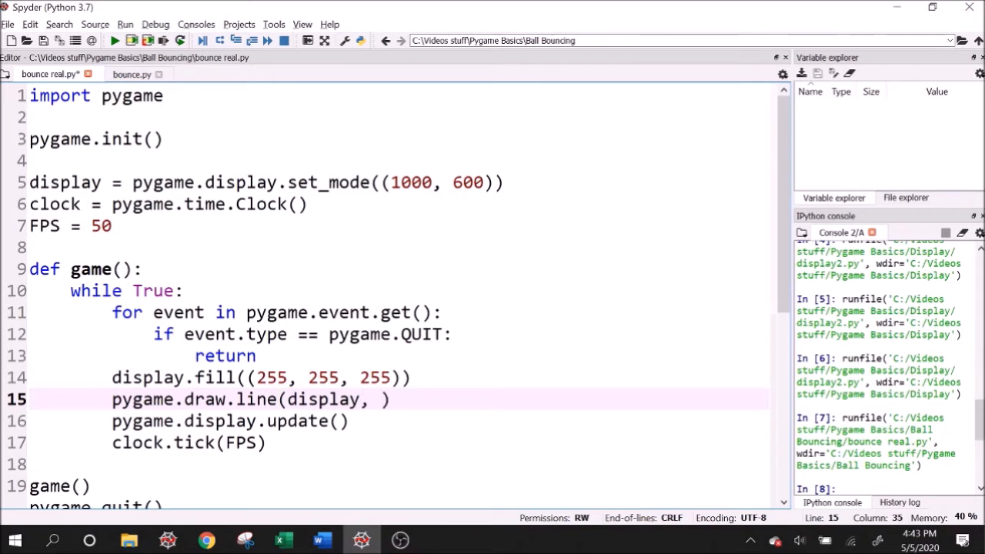
text(()
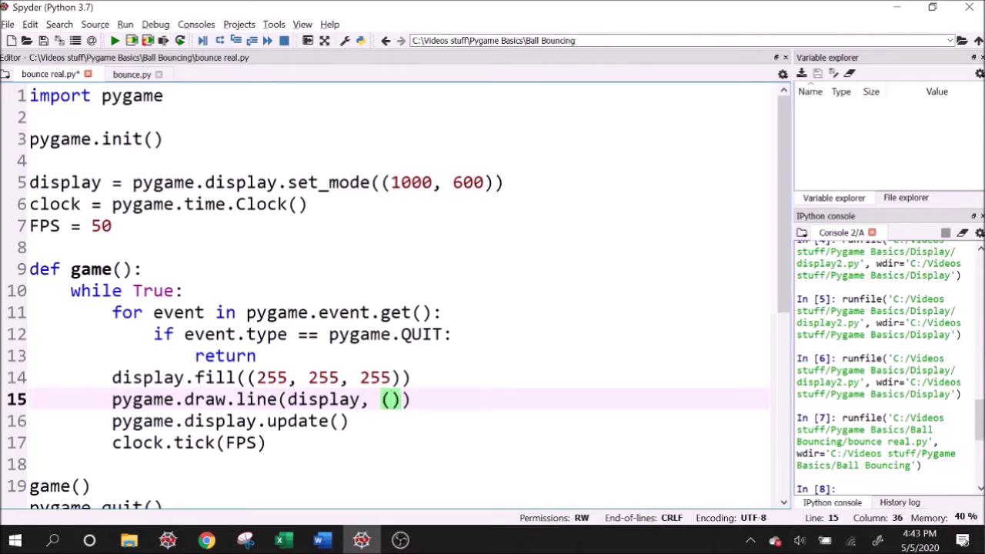
text(0, 0, 0)
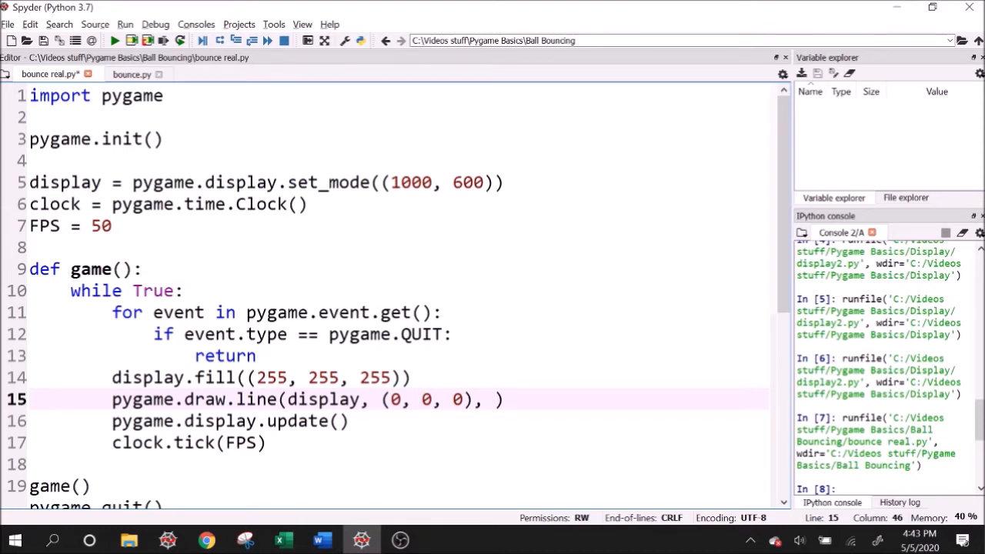
Step: Complete the line from (0, 400) to (1000, 400) with width 10
text((0,)
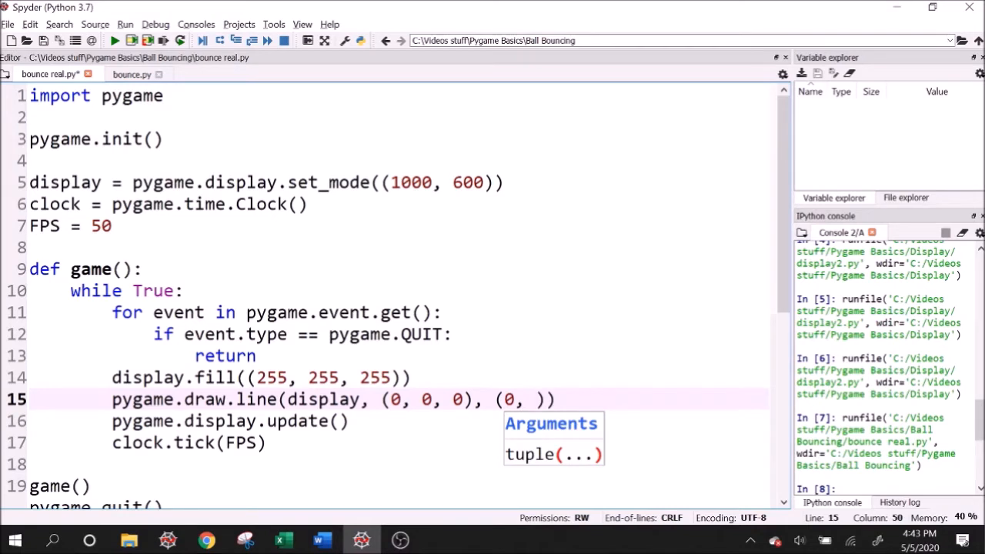
text(400), ()
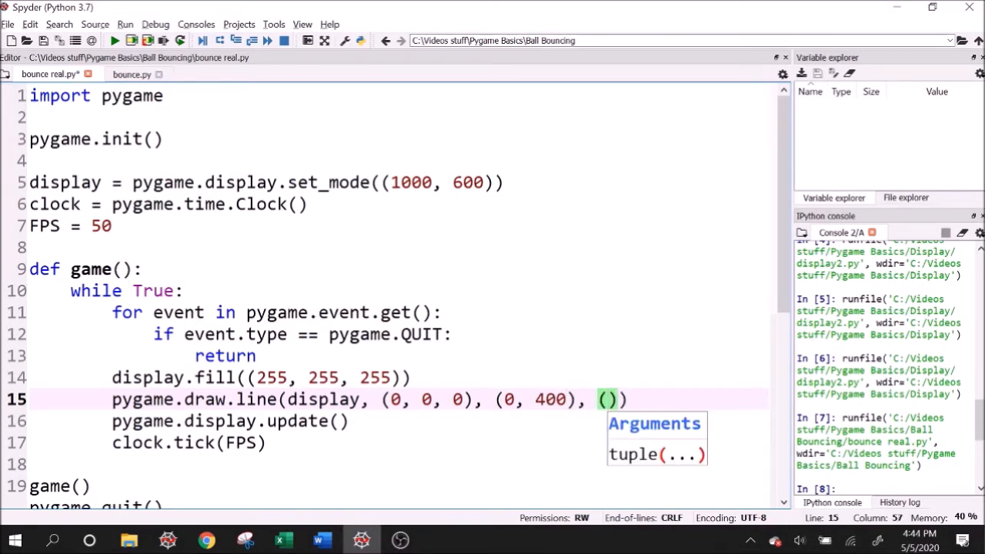
text(1000,)
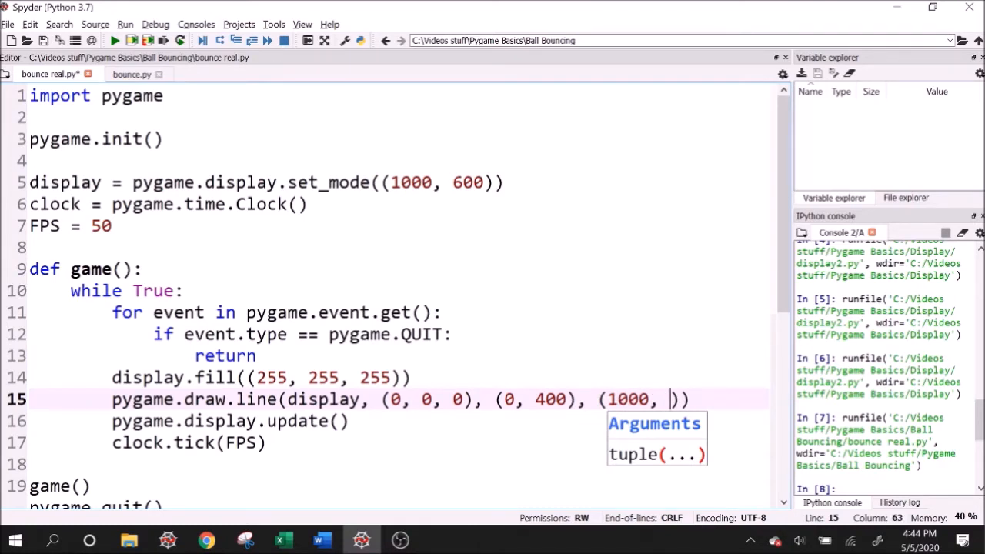
text(400)
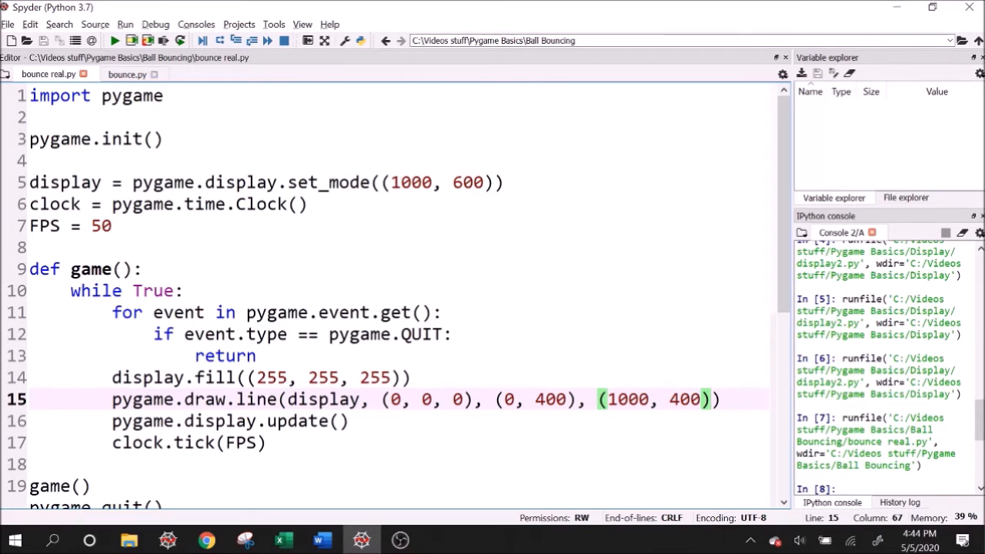
text(, 10)
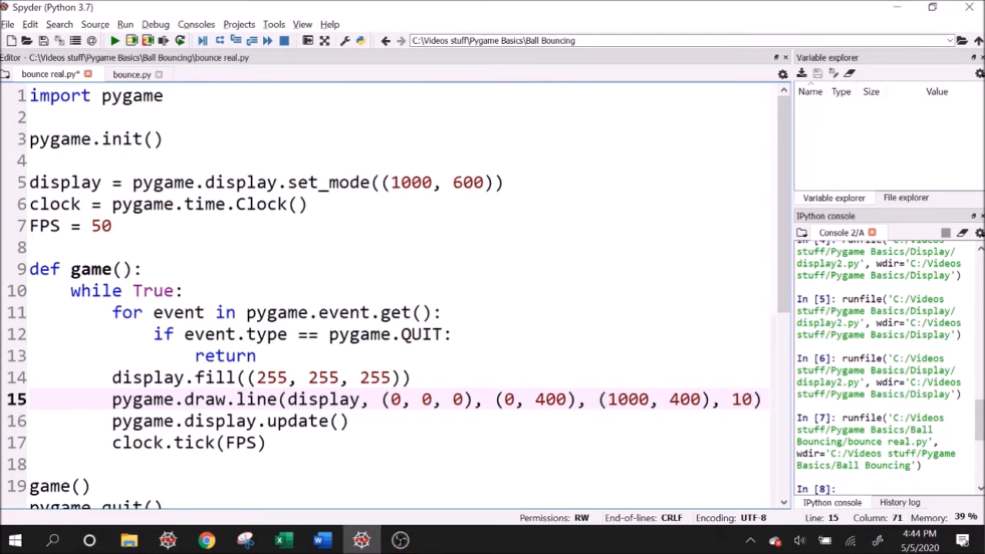
click(115, 40)
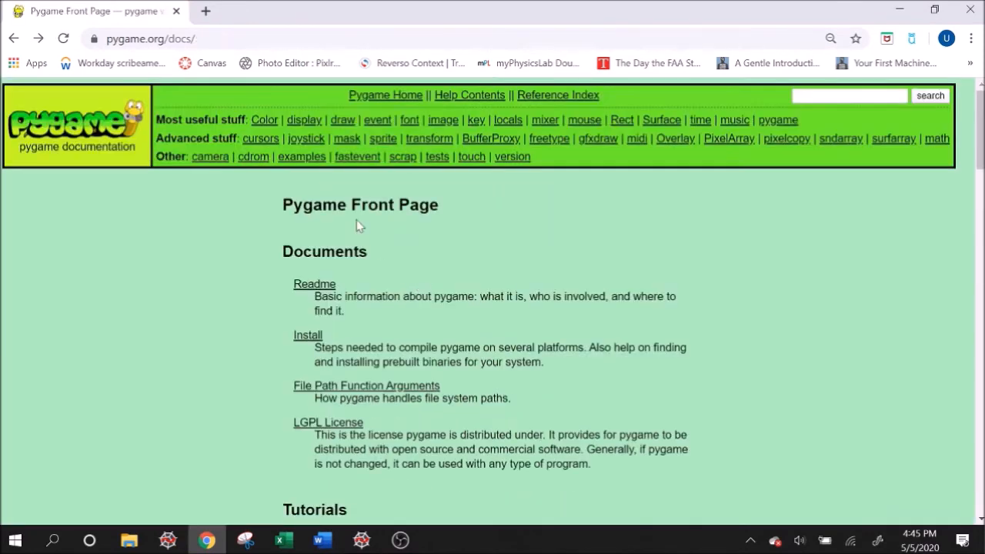
Step: Consult the pygame.draw.circle reference and its default width, then return to the script
click(342, 120)
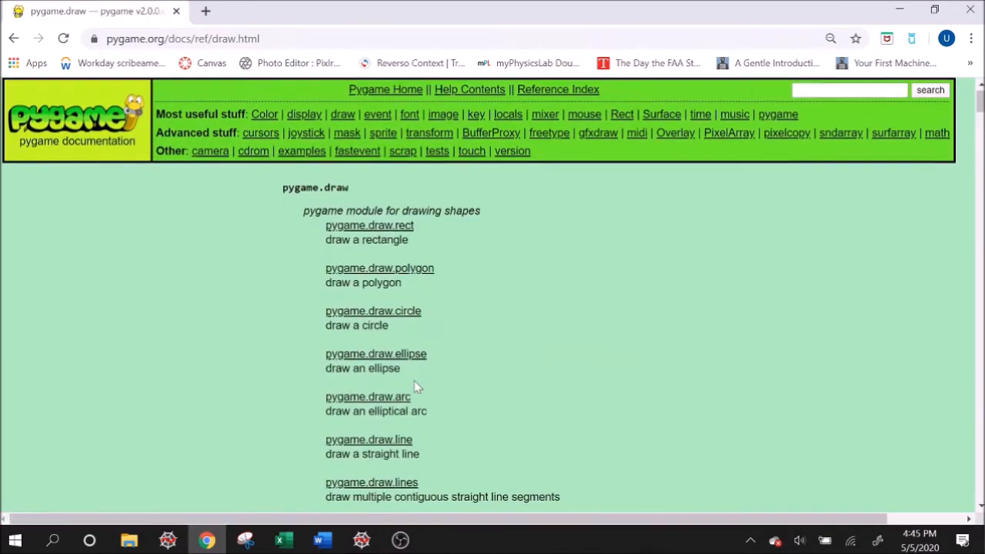
click(373, 311)
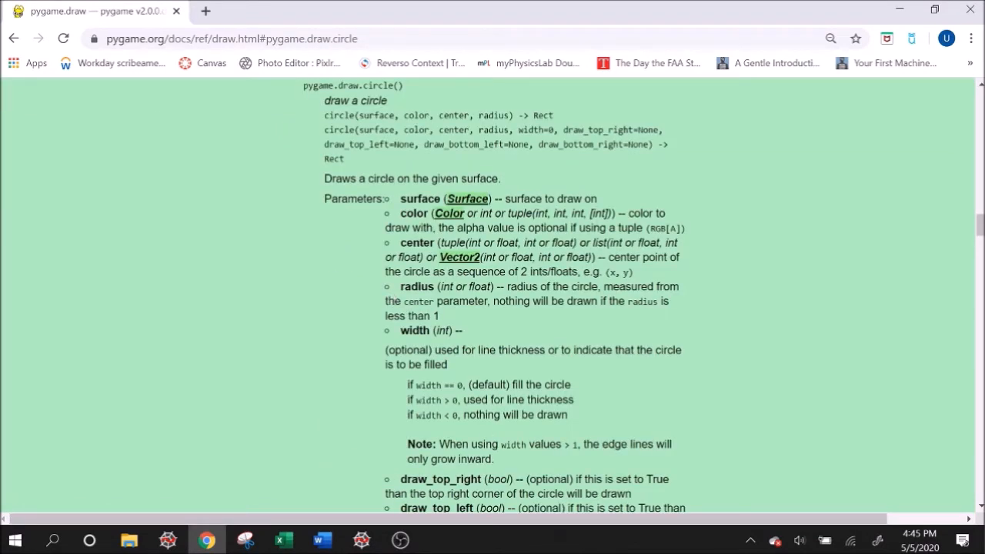
double_click(535, 130)
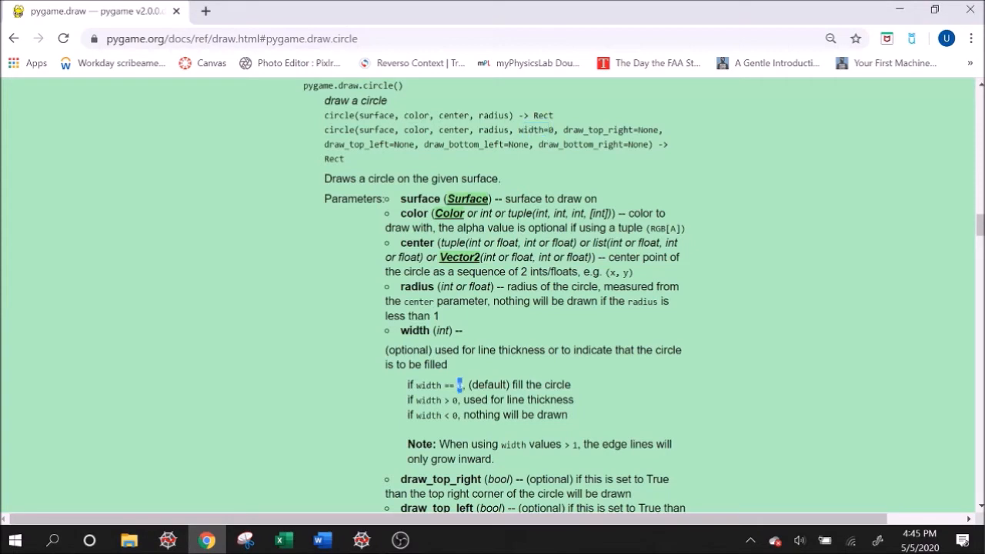
mouse_move(557, 130)
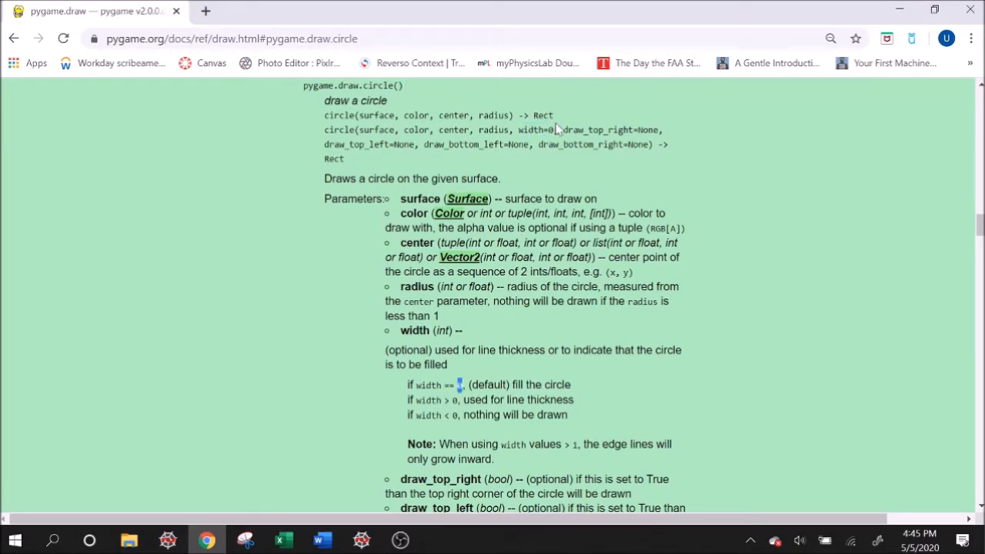
click(360, 541)
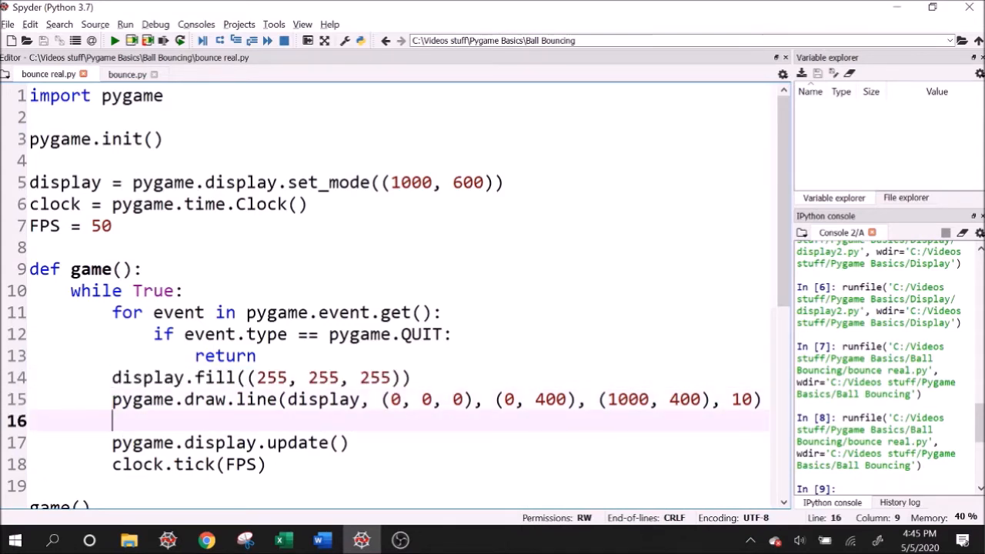
Step: Start pygame.draw.circle(display, (255, 0, 0), with the display surface and red colour
text(pygame.draw.circl)
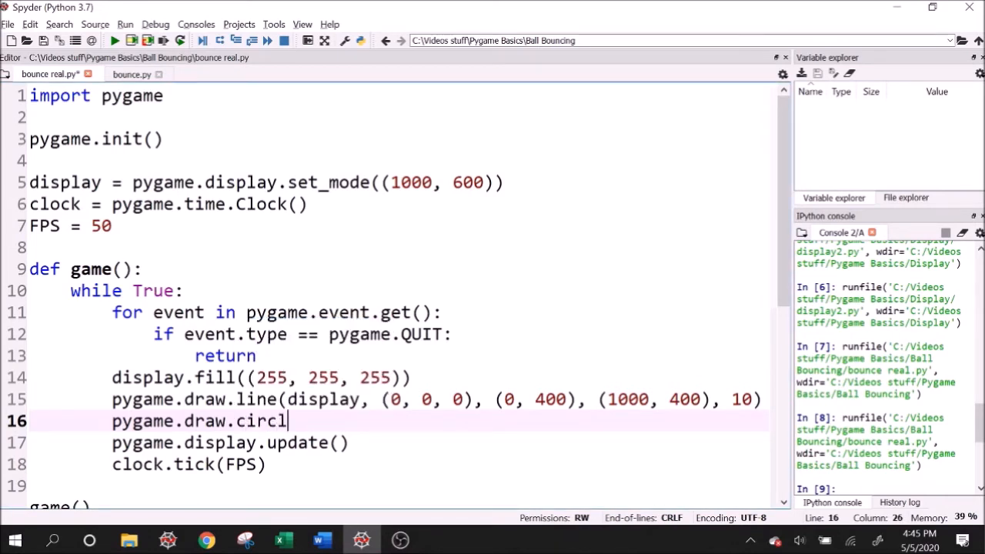
text(e(dosplay)
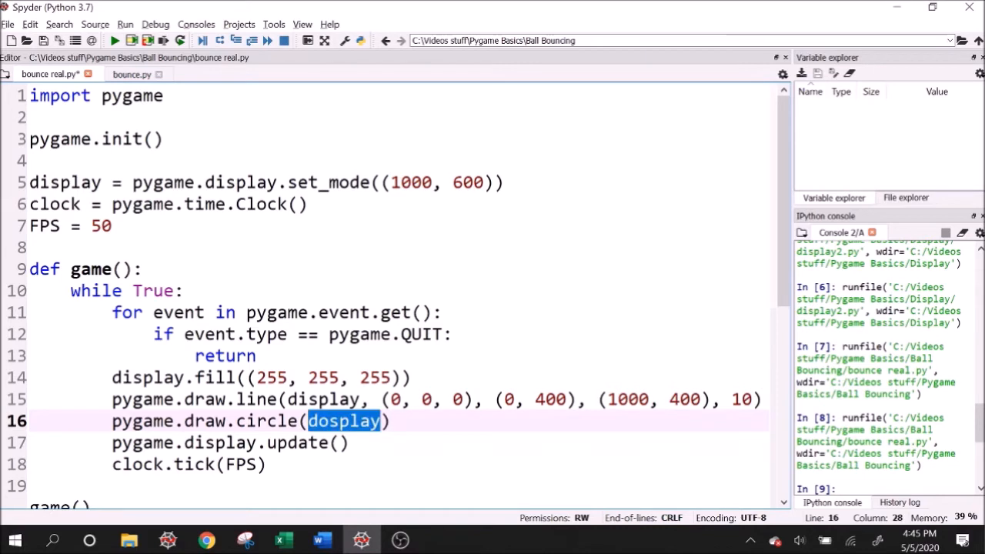
text(display, ())
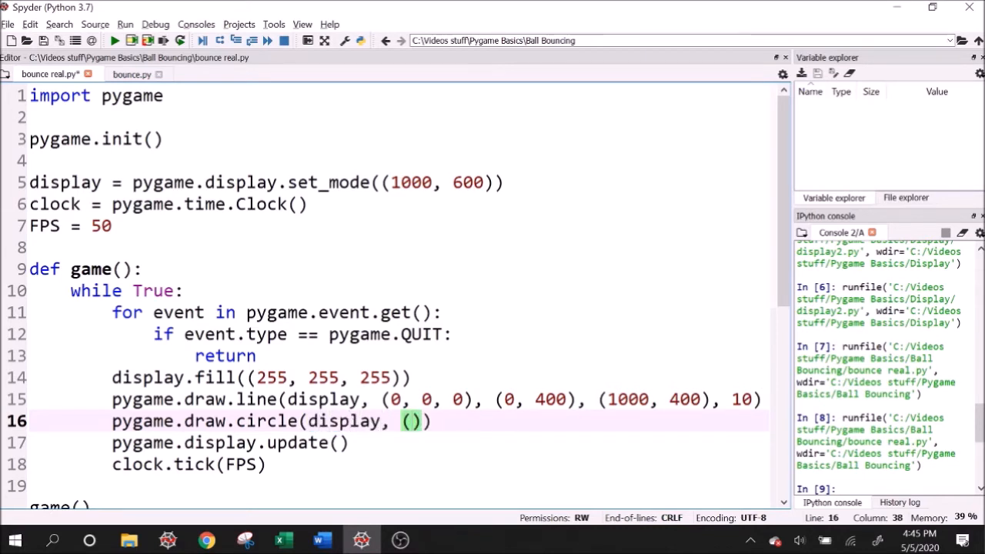
text(255,)
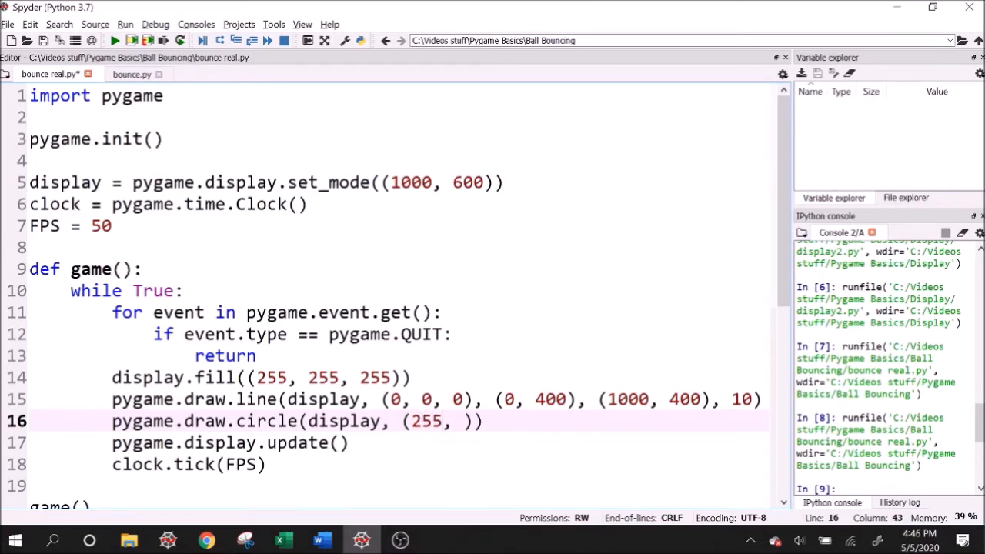
text(0, 0)
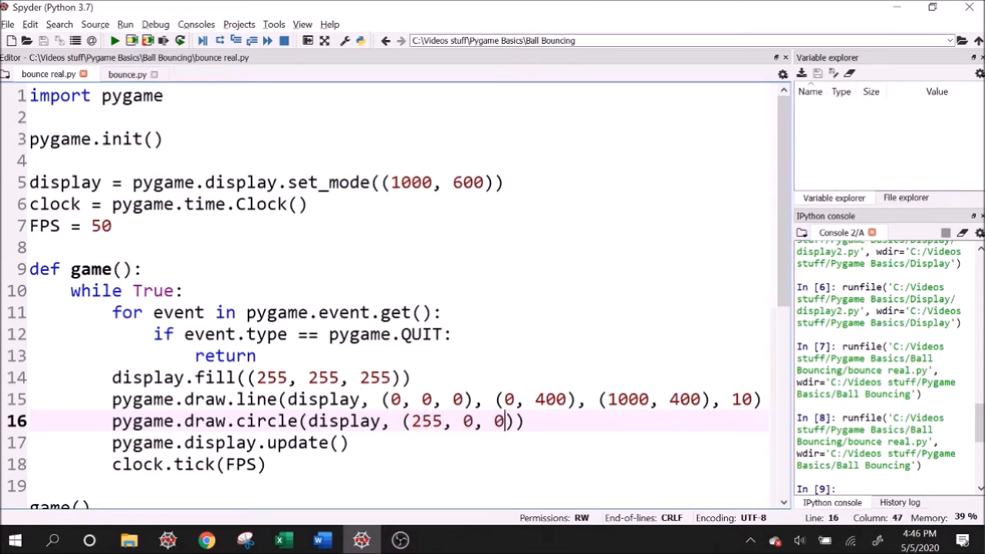
text(,)
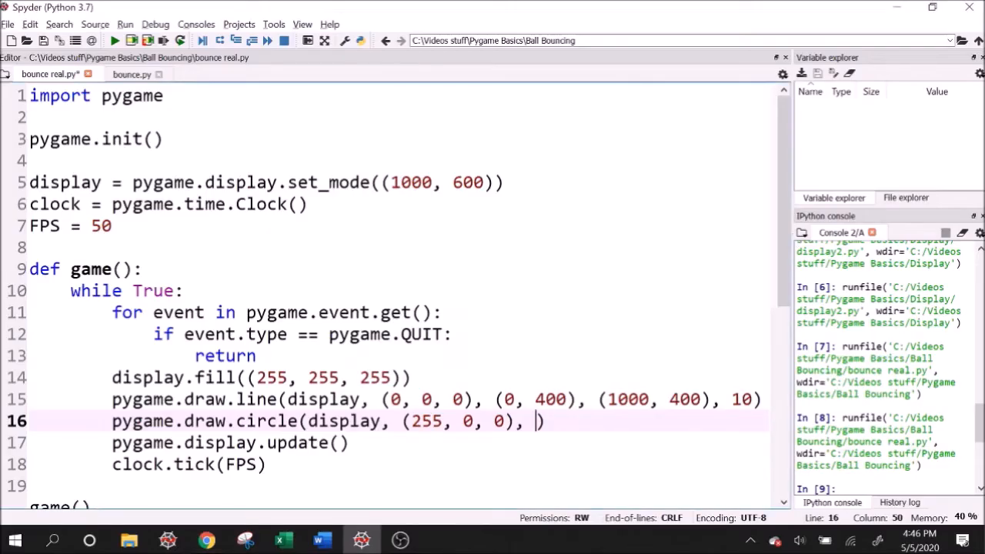
Step: Add the centre (500, 200) and check the circle docs once more for the radius argument
text(()
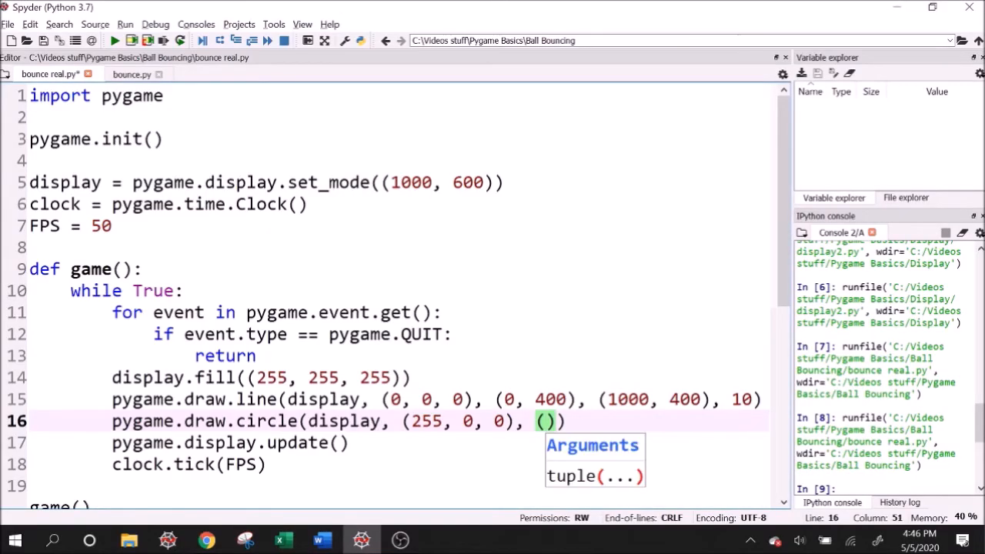
text(500,)
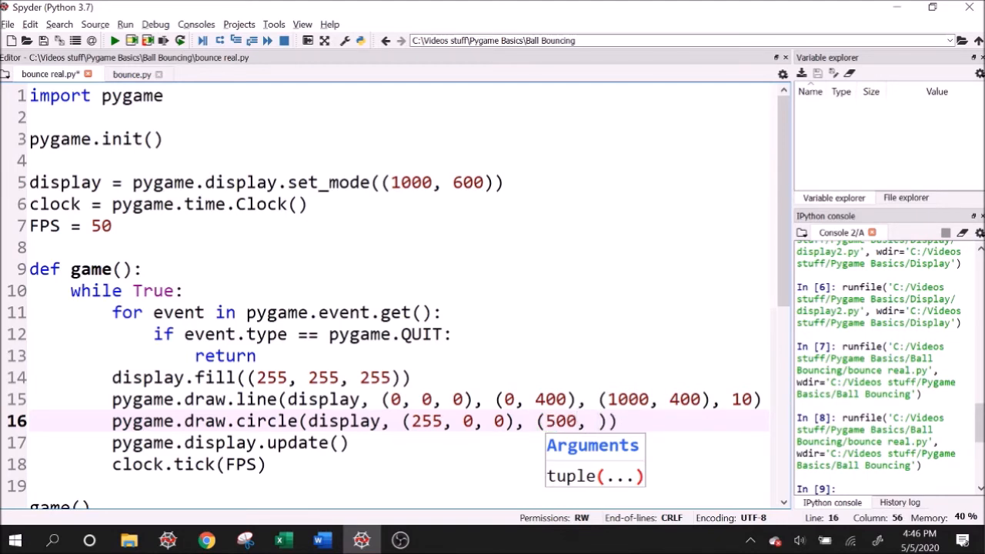
text(20)
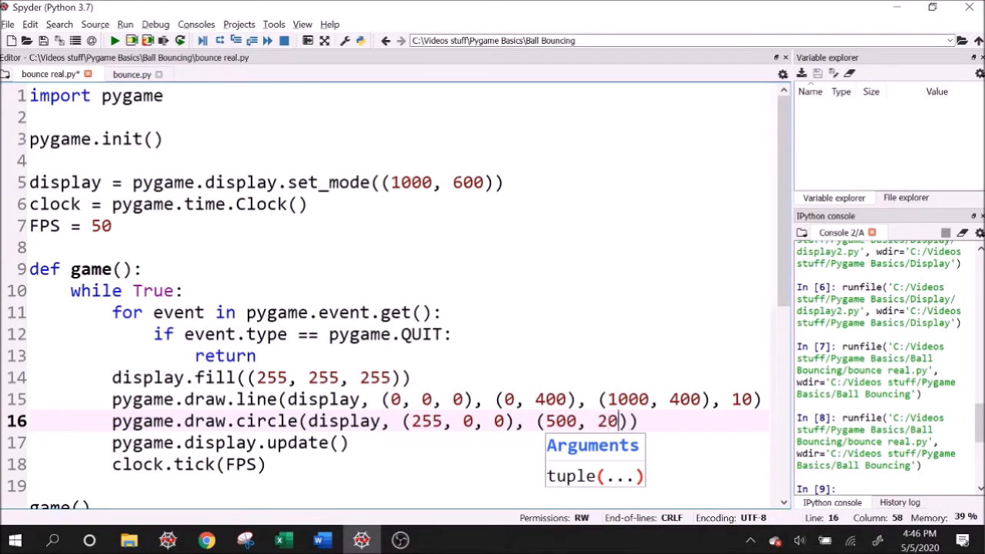
text(0)
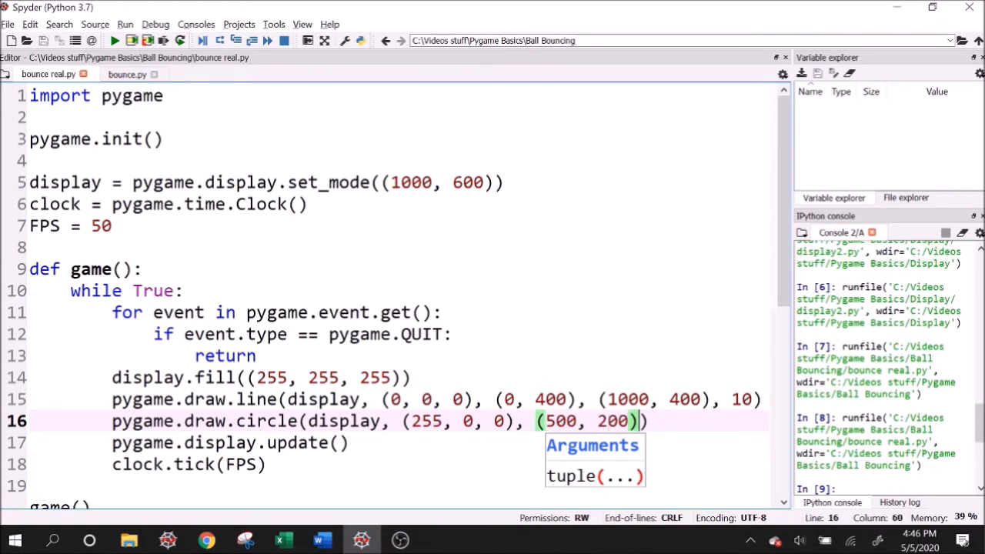
double_click(560, 422)
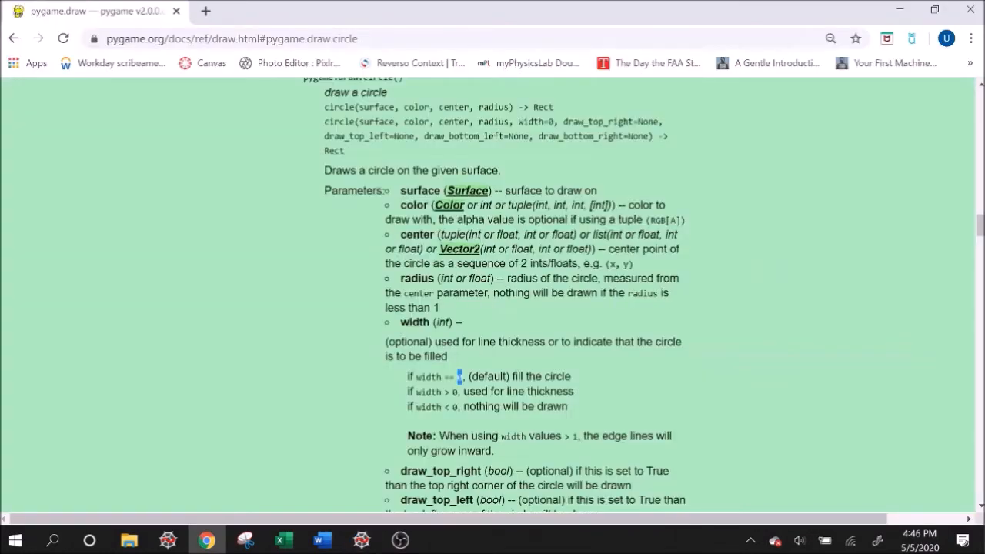
click(361, 540)
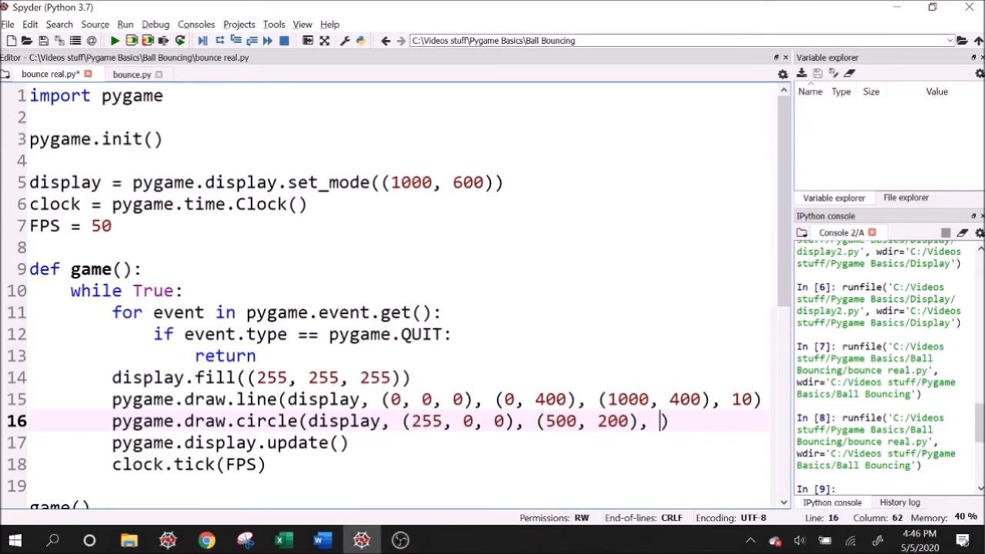
Step: Give the red circle a radius of 15
text(15)
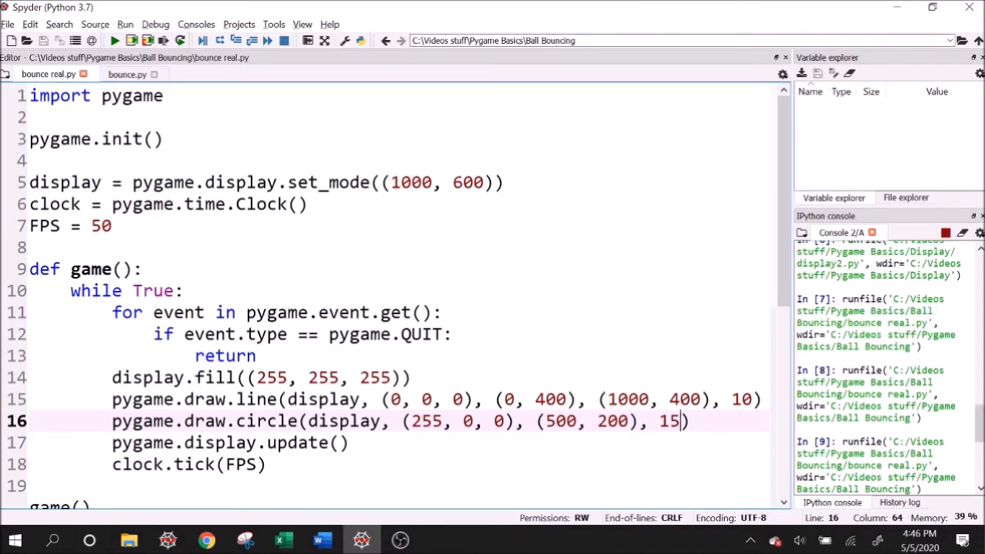
click(113, 40)
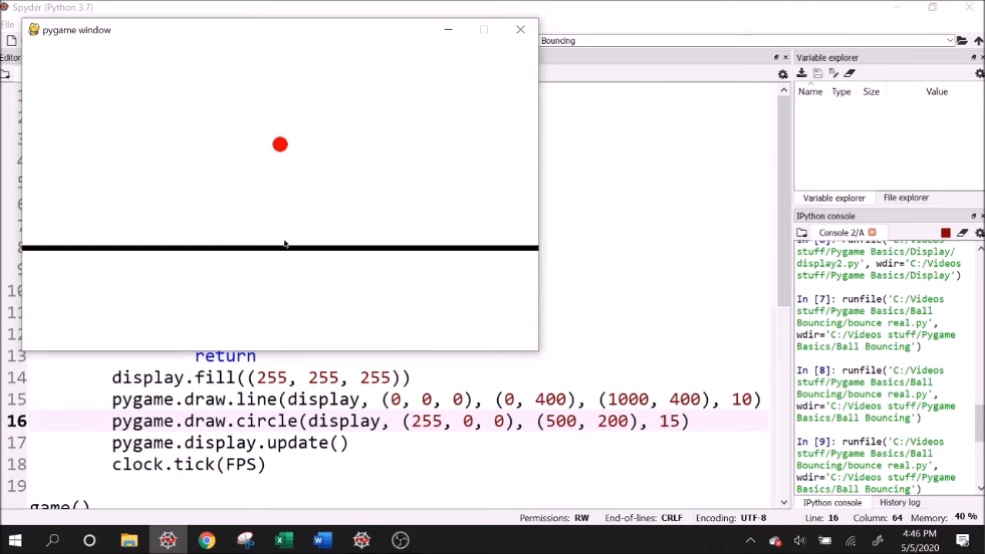
mouse_move(9, 262)
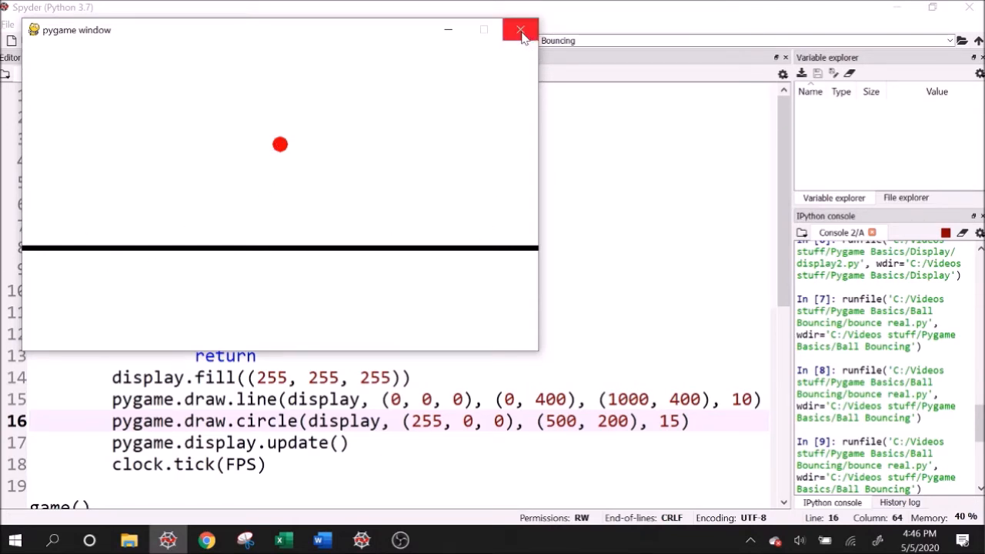
click(517, 29)
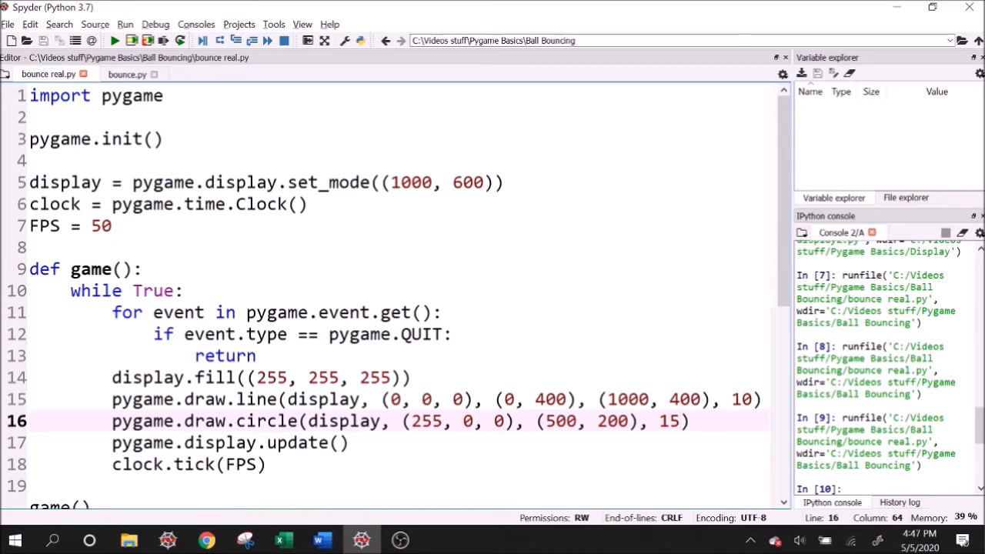
Step: Define a Ball class whose __init__ sets self.y = 200
key(Enter)
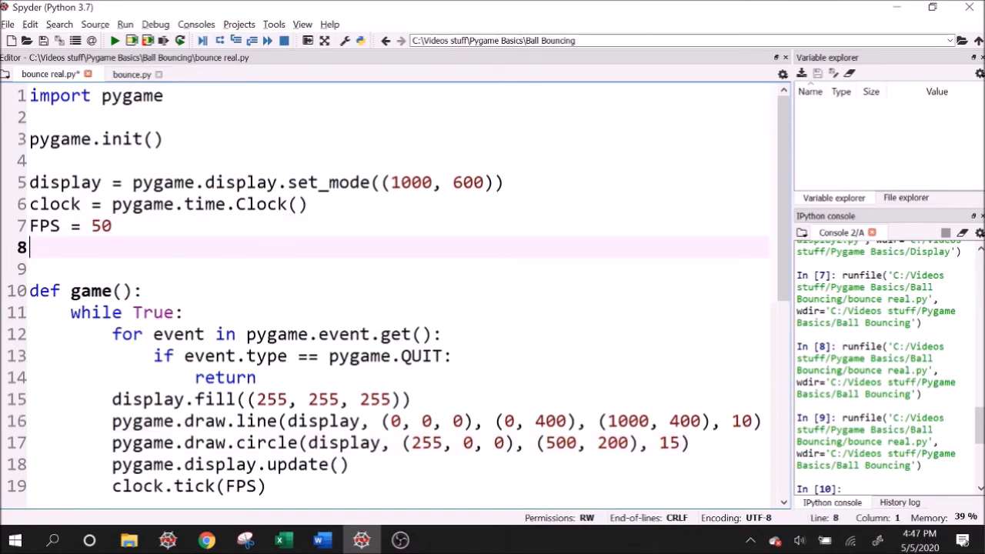
text(class Ball():)
text(def )
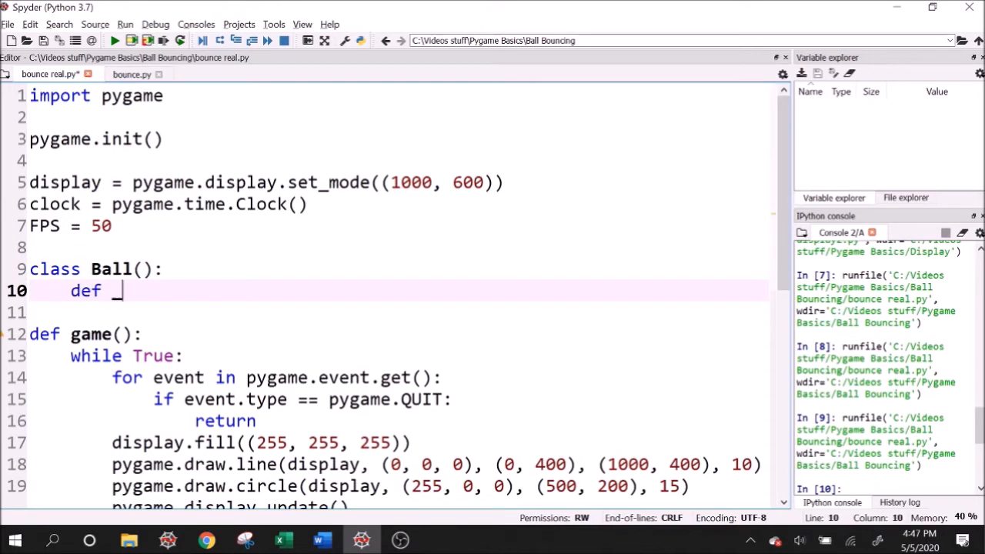
text(__init__(self):)
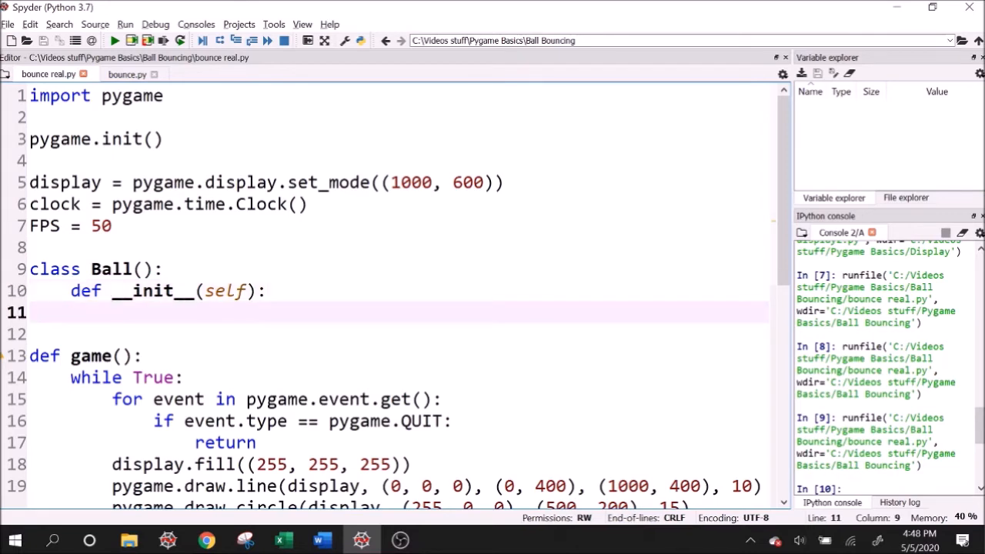
text(s)
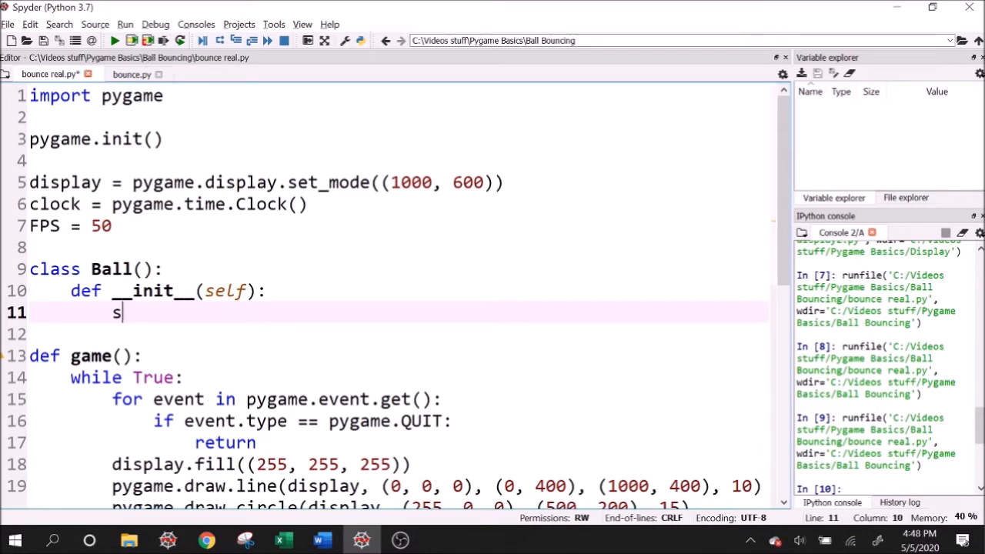
text(elf.y =)
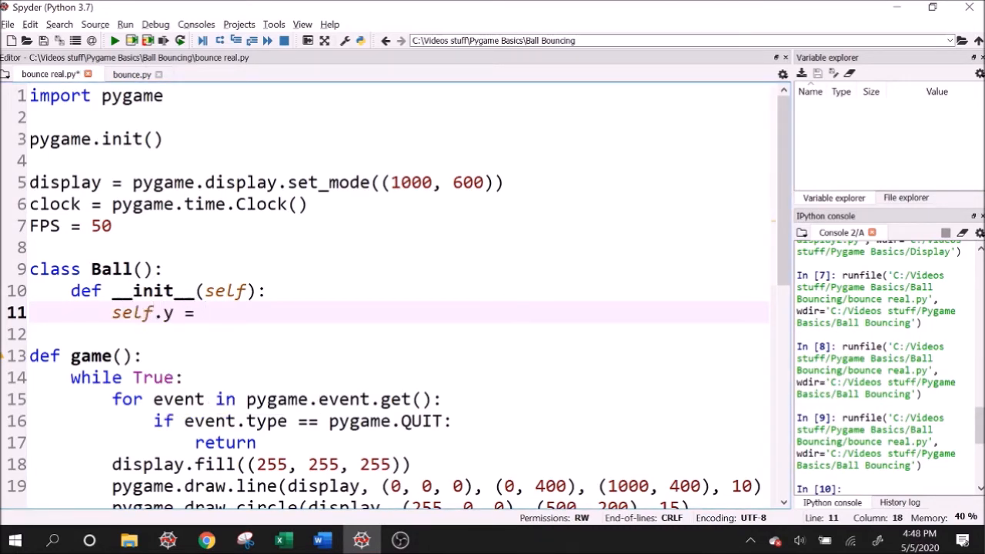
text(200)
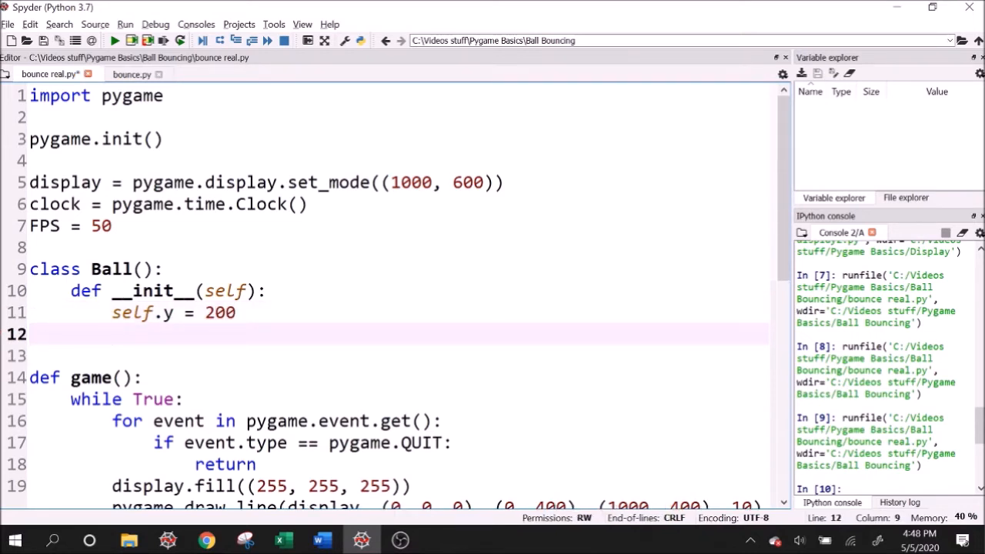
Step: Set self.velocity = 10 in __init__ and add a def draw(self): method header
text(self.v)
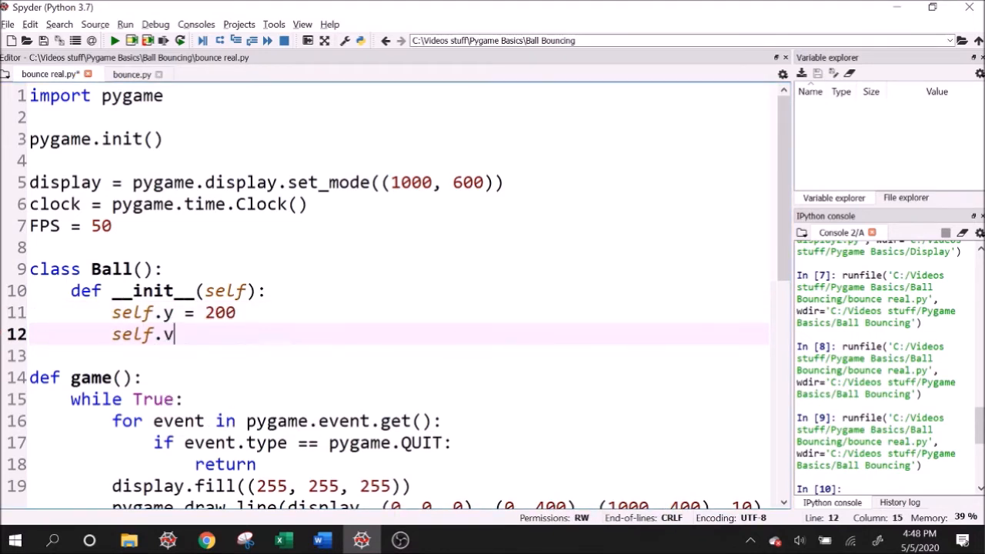
text(elocity =)
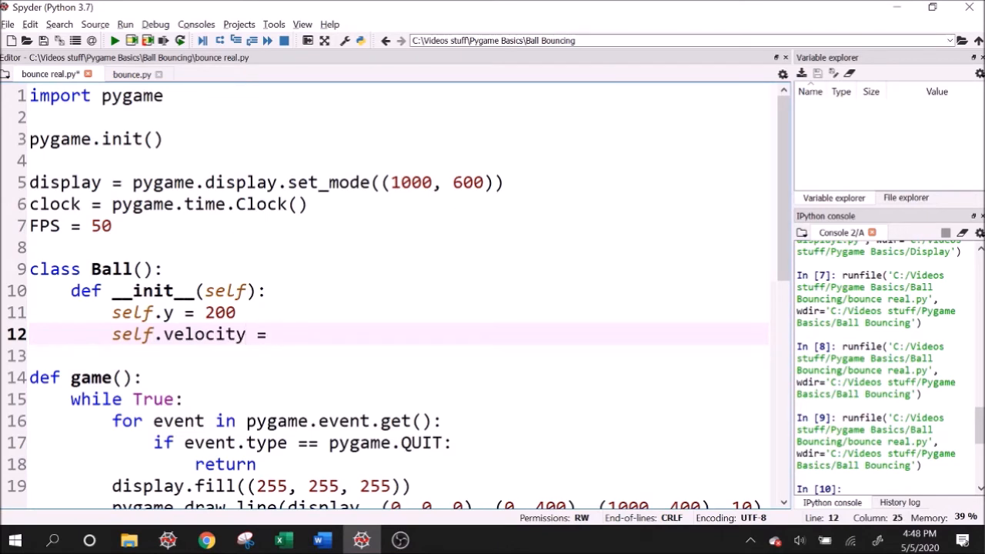
text(10)
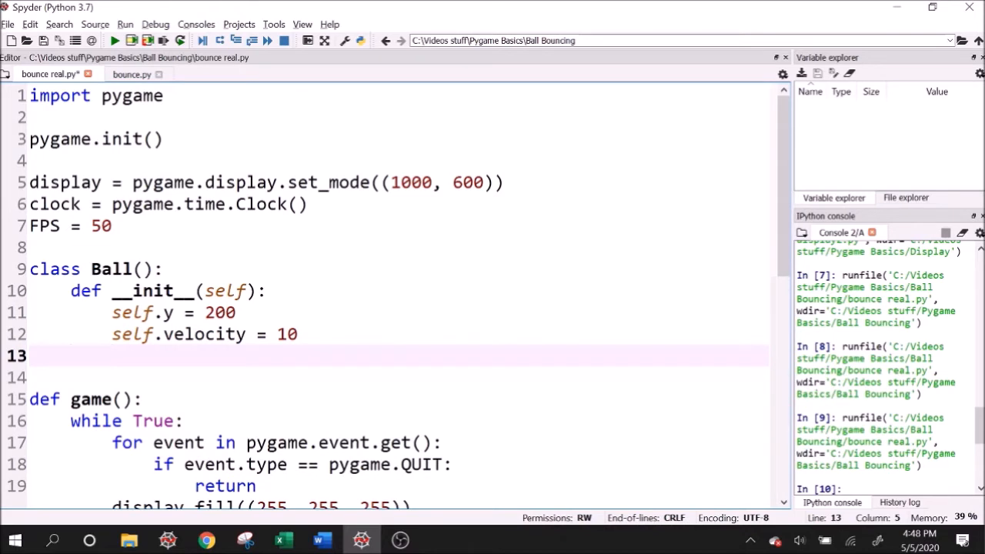
text(de)
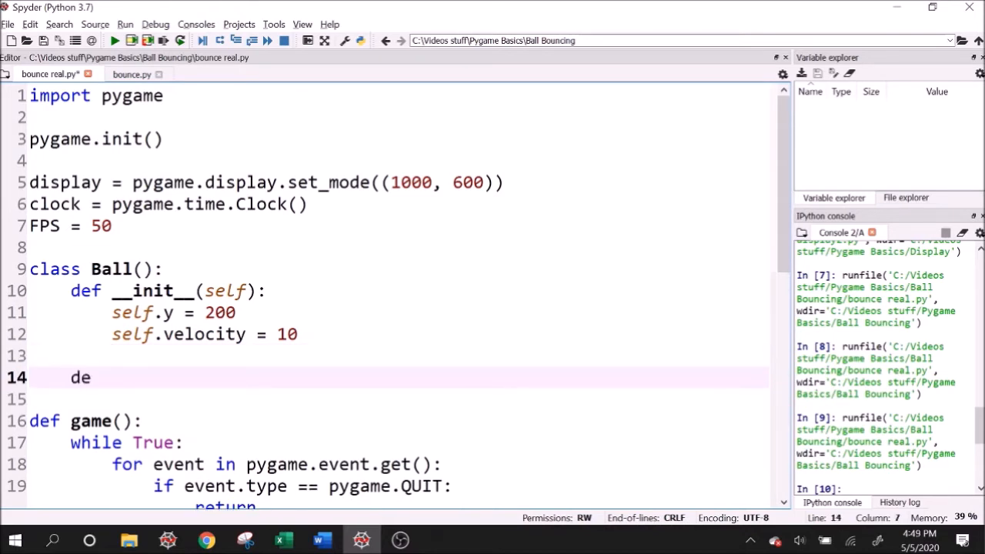
text(f)
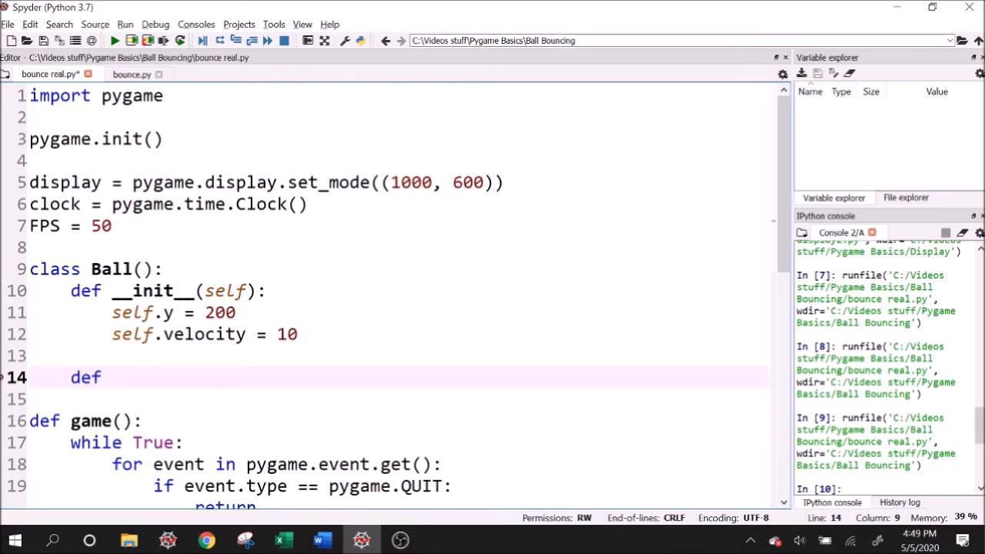
text(draw(self):)
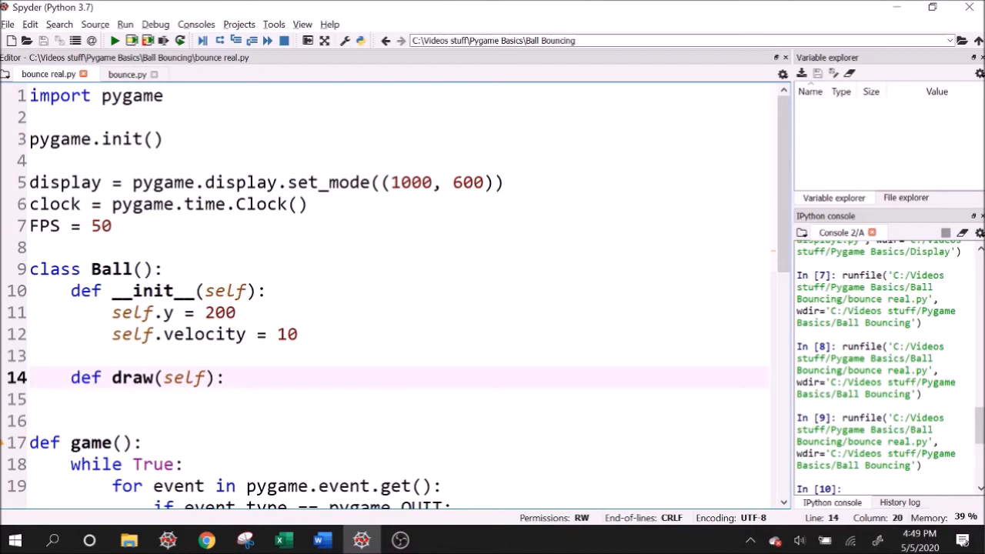
Step: Make draw render the red circle with radius 15 at the ball's own y position
scroll(down, 3)
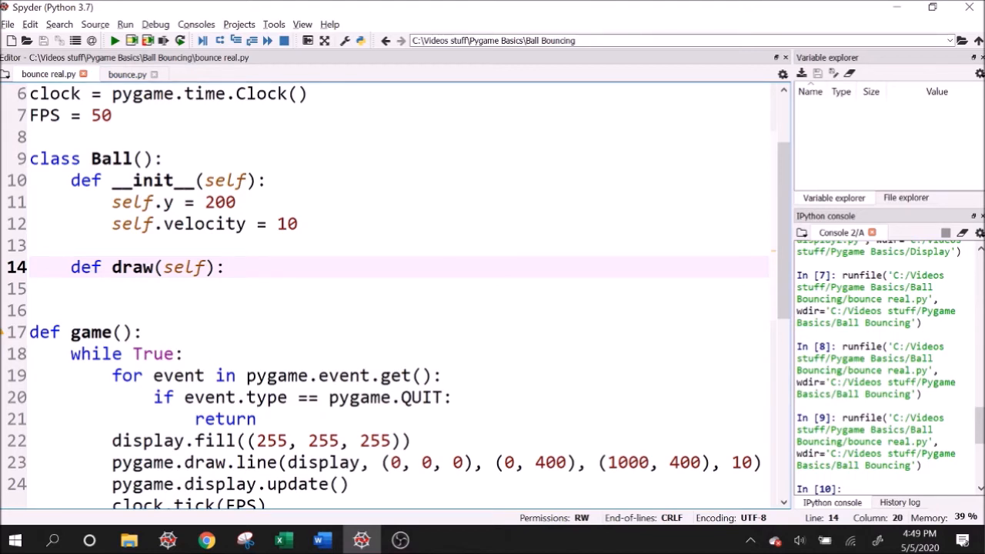
text(pygame.draw.circle(display, (255, 0, 0), (500, 200), 15))
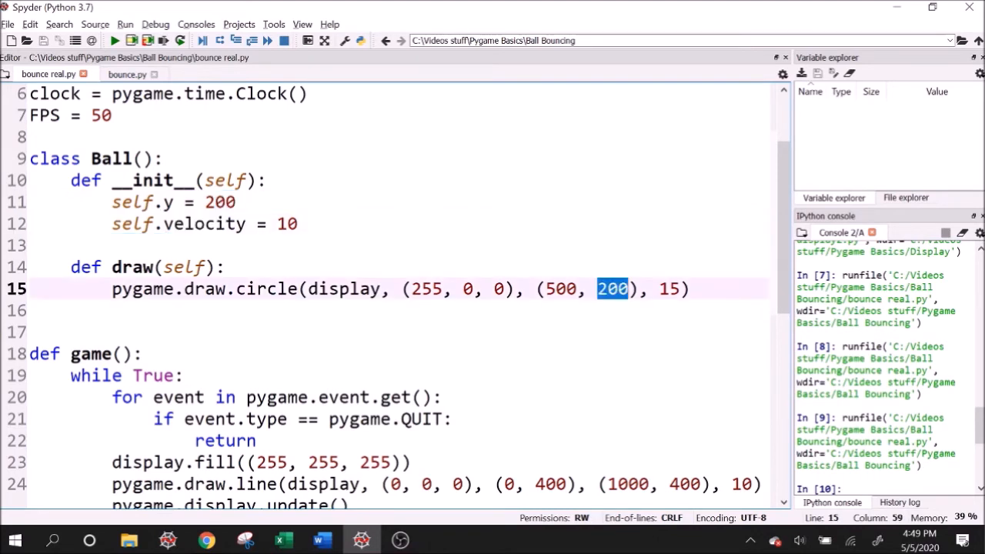
text(self.x)
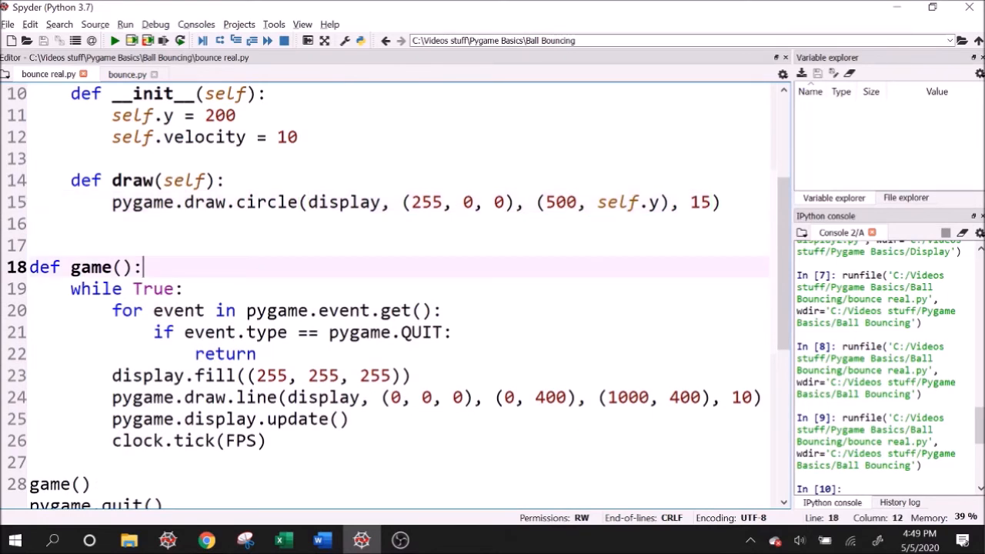
Step: Create ball = Ball() at the top of game() and call ball.draw() inside the loop
key(enter)
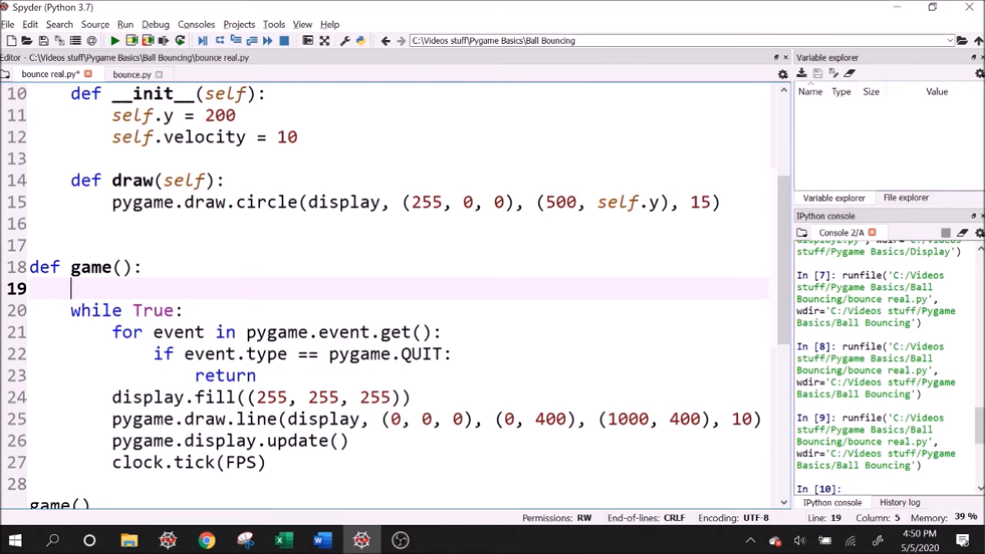
text(ball = Bal)
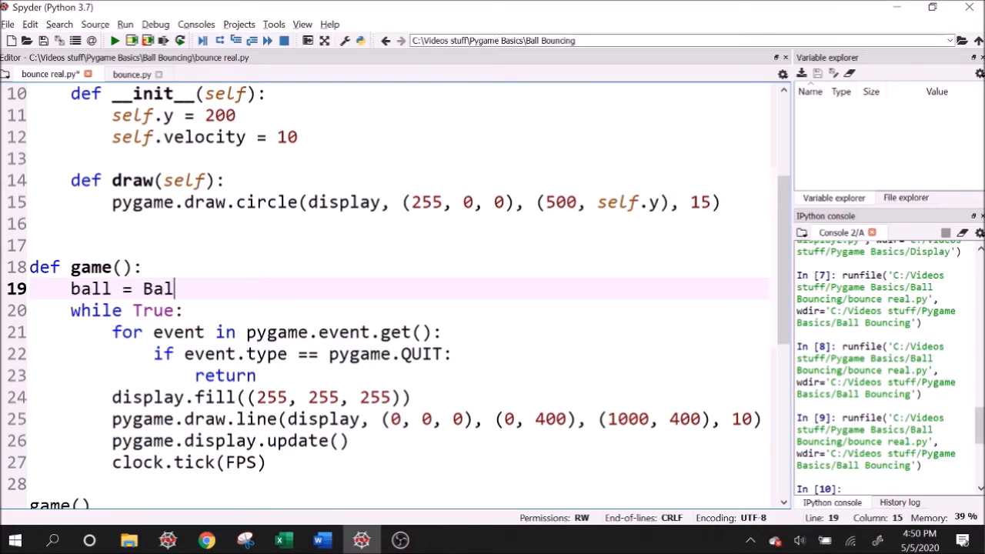
text(l())
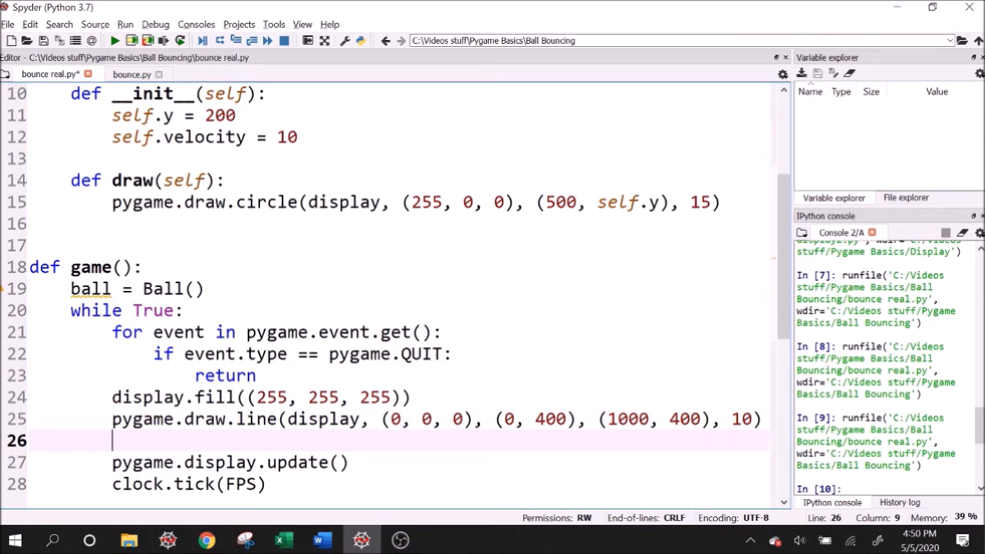
text(ball)
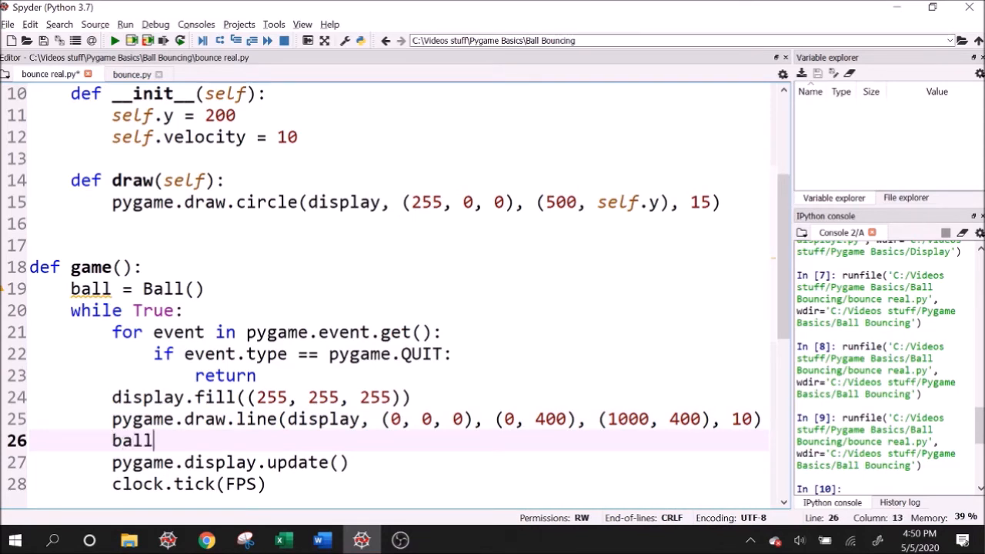
text(.draw()
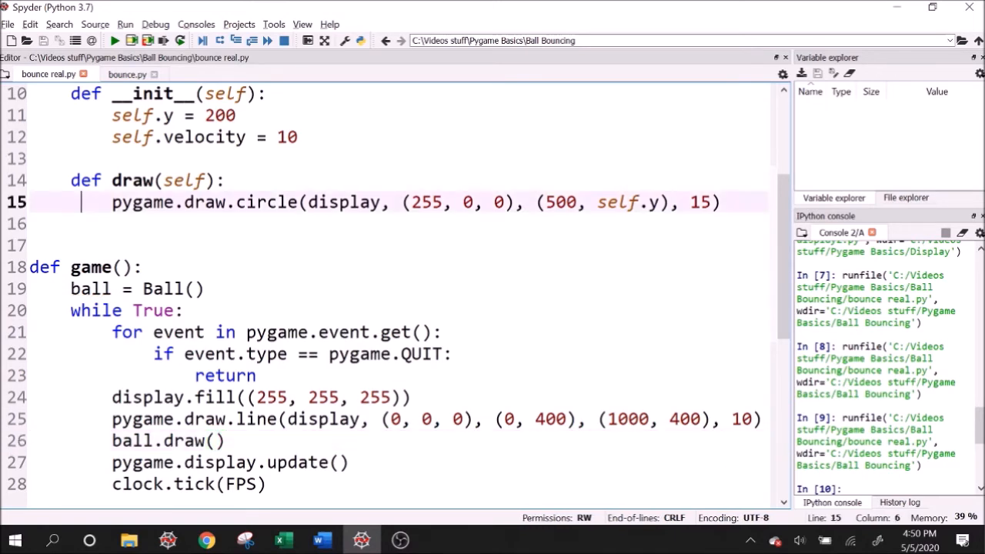
drag(111, 202, 234, 201)
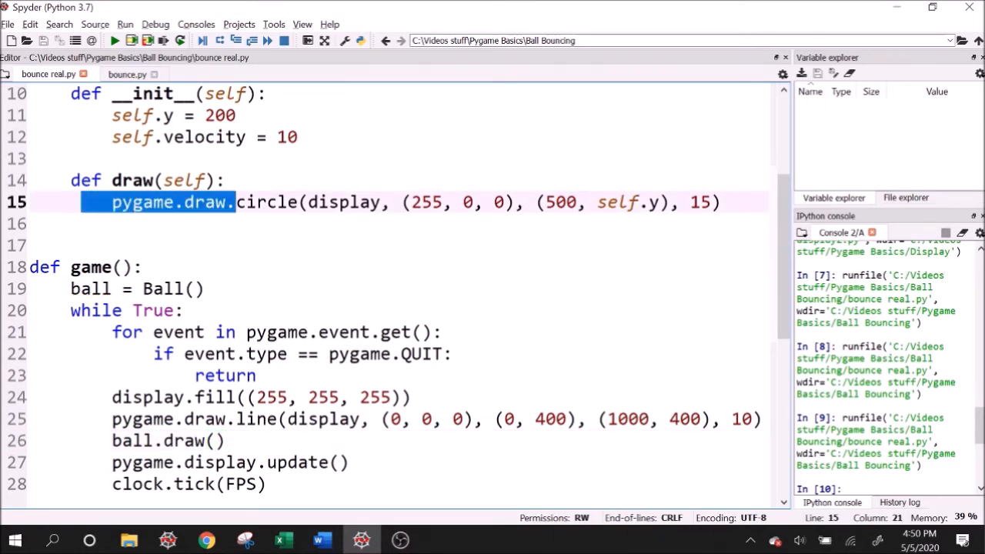
click(114, 40)
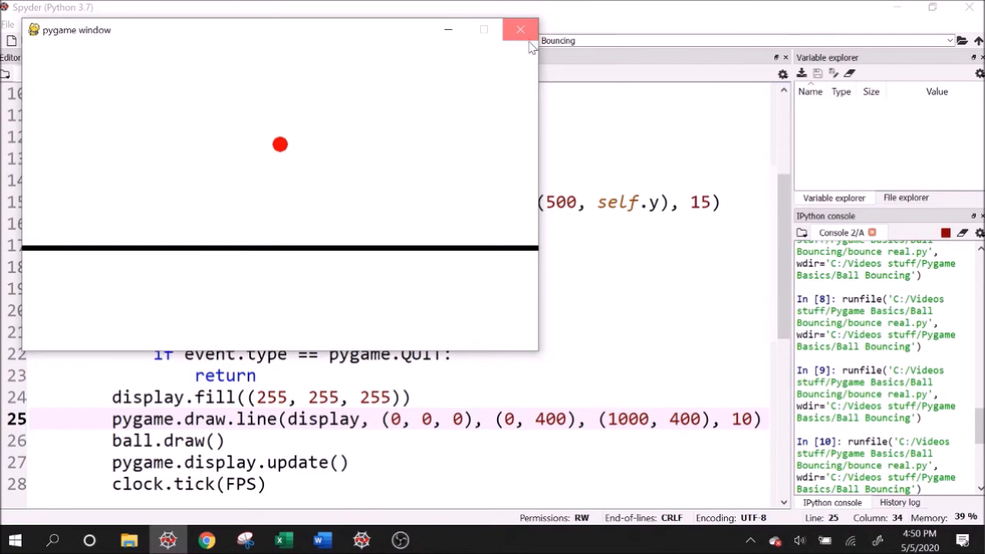
click(521, 30)
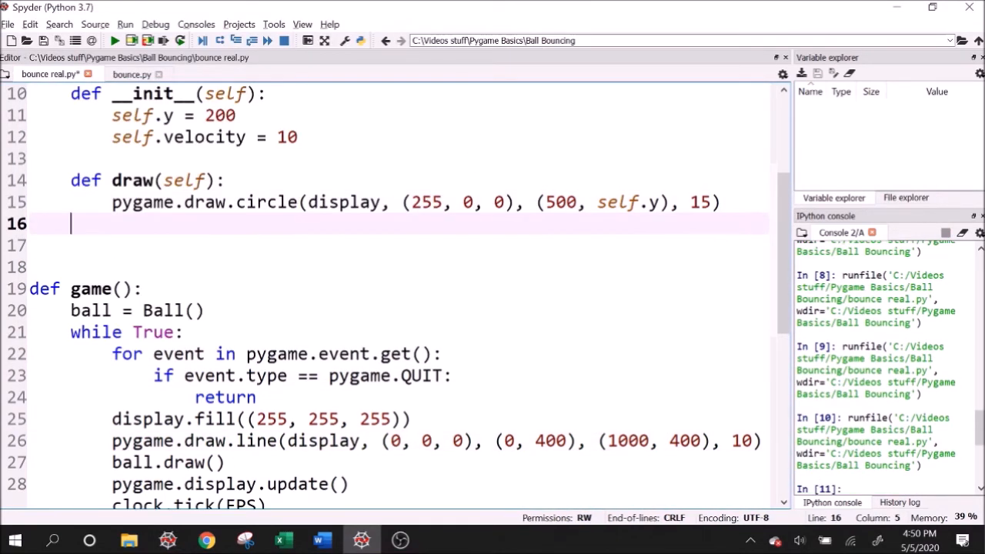
Step: Add a move method that does self.velocity += ACCELERATION
text(def move())
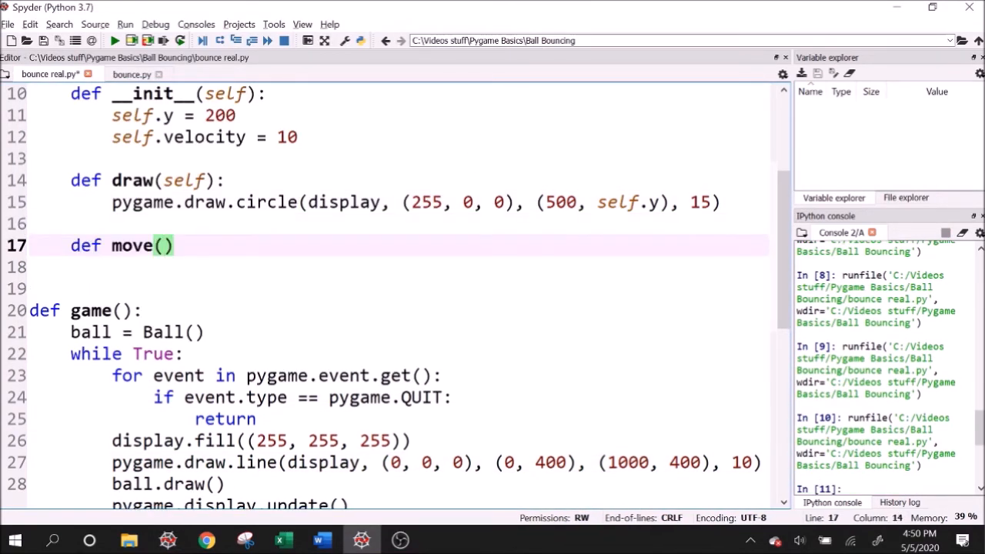
text(self:)
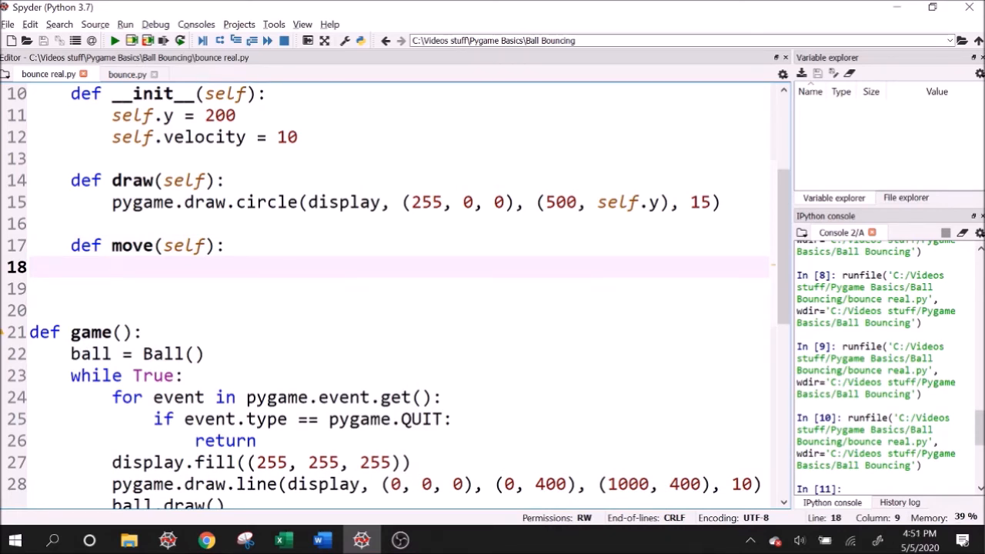
text(self.vel)
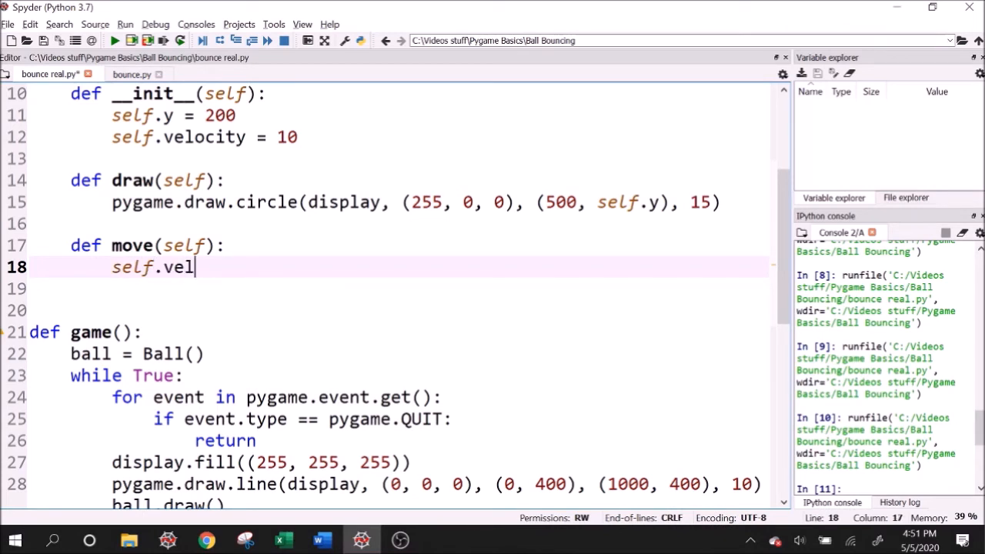
text(ocity +=)
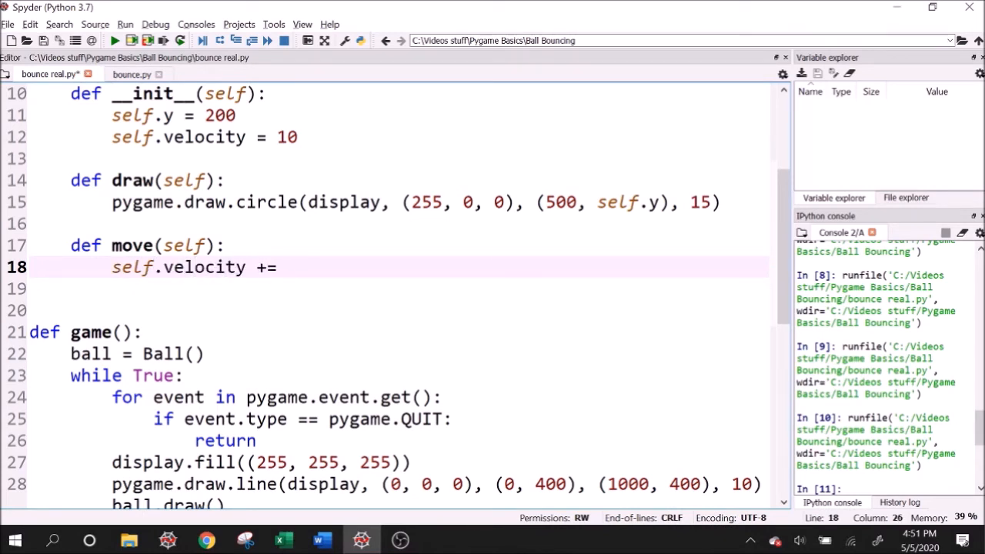
text(ACCELERATION)
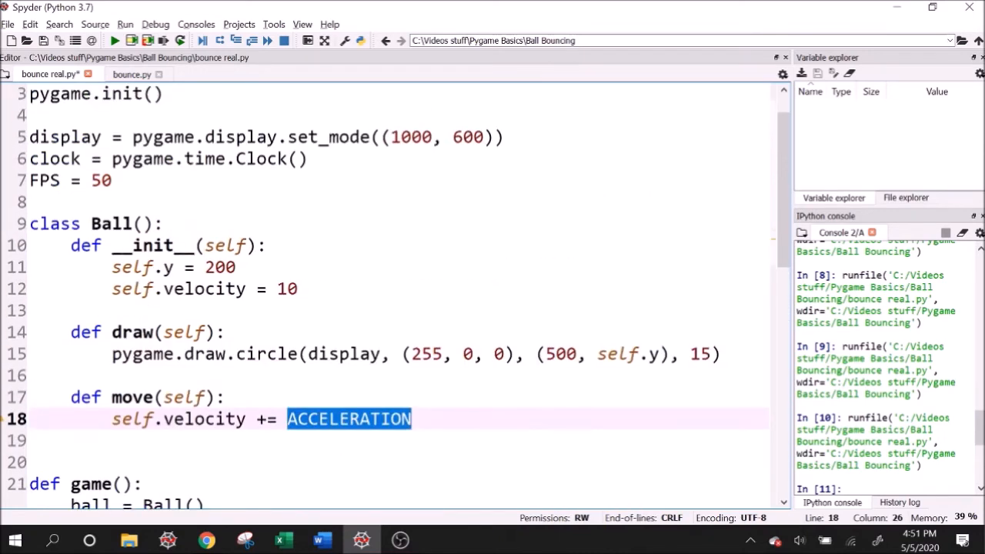
Step: Define ACCELERATION = 10 and finish move with self.y += self.velocity
text(ACCELERATION)
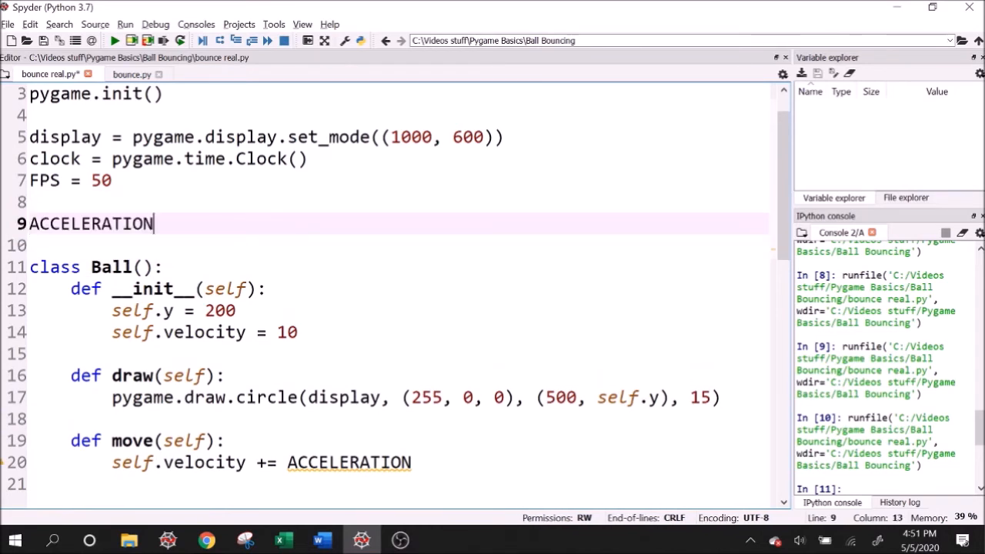
text(=)
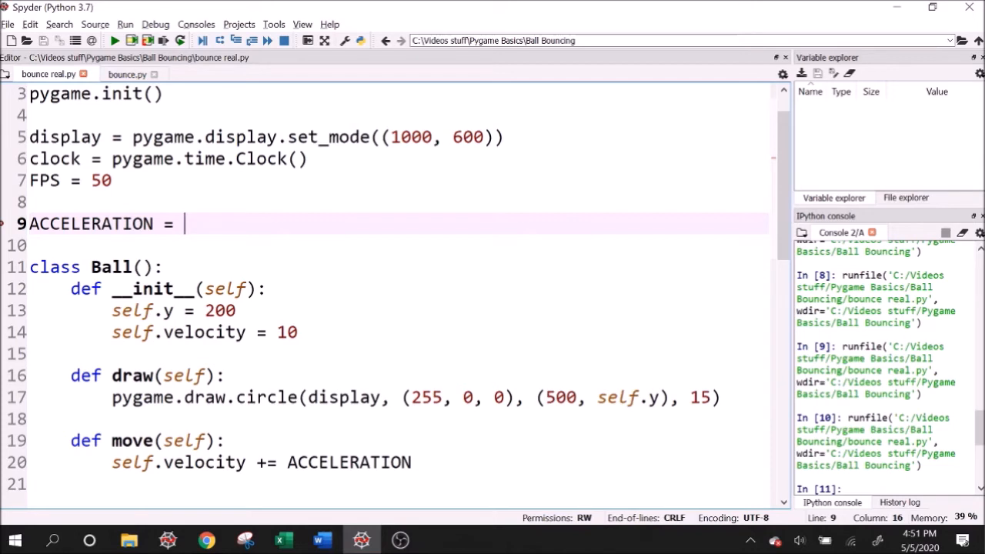
text(10)
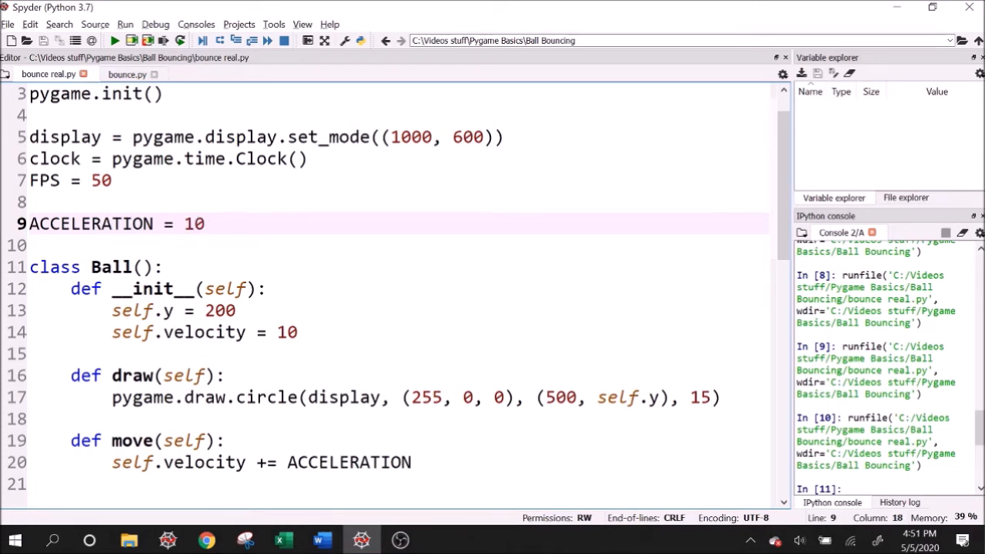
text(self.)
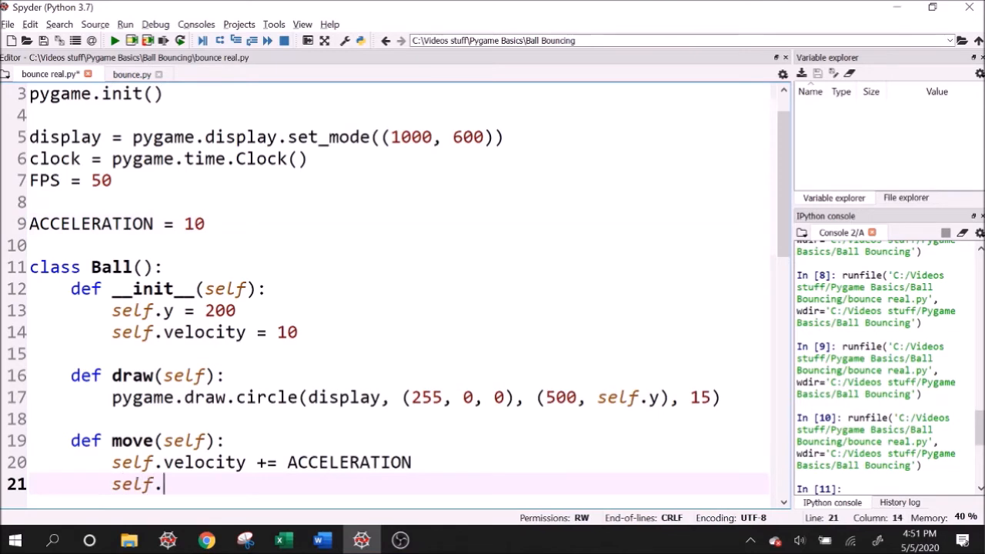
text(y)
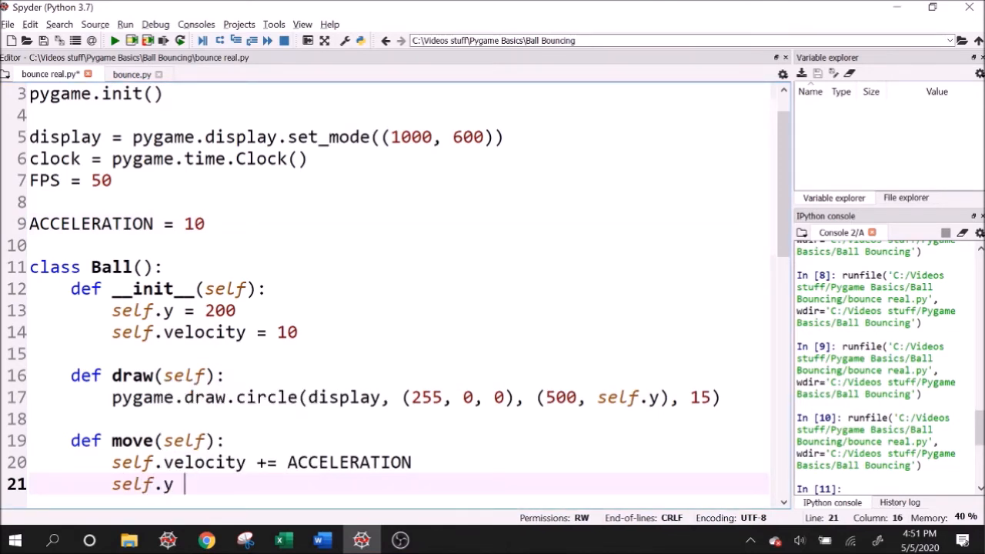
text(+= self.)
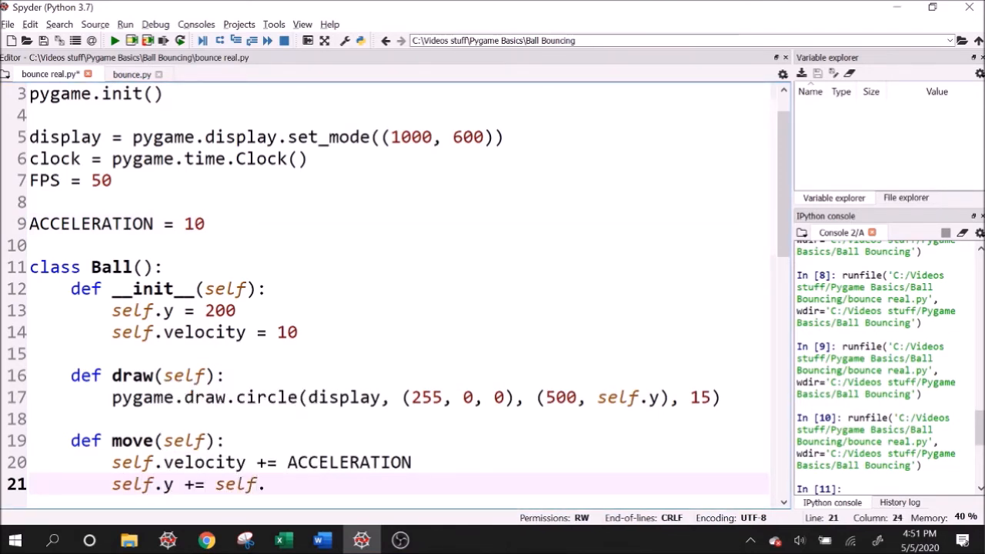
text(velocity)
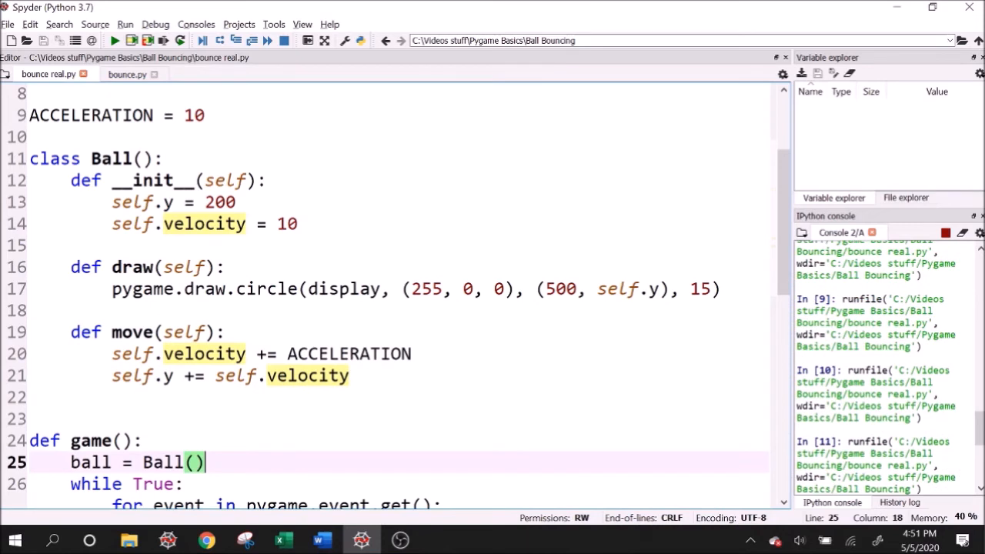
Step: Close the test game window showing the motionless ball and return to the editor
click(114, 40)
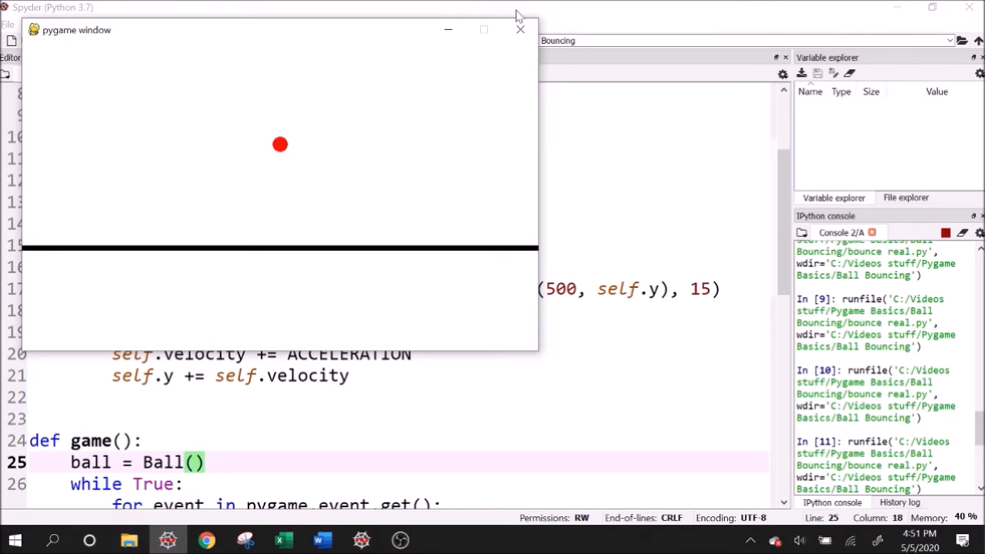
click(517, 29)
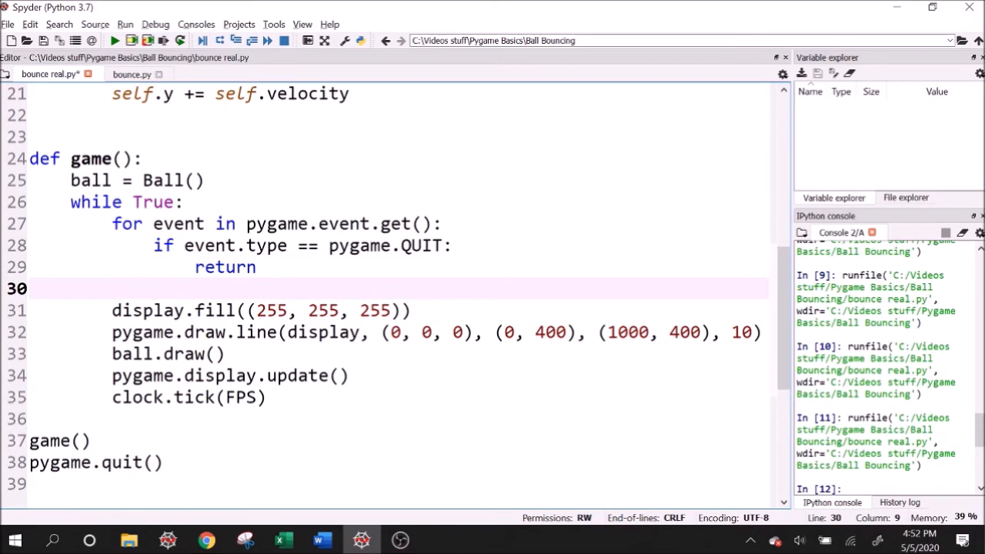
Step: Call ball.move() at the start of the game loop, before the display update
key(enter)
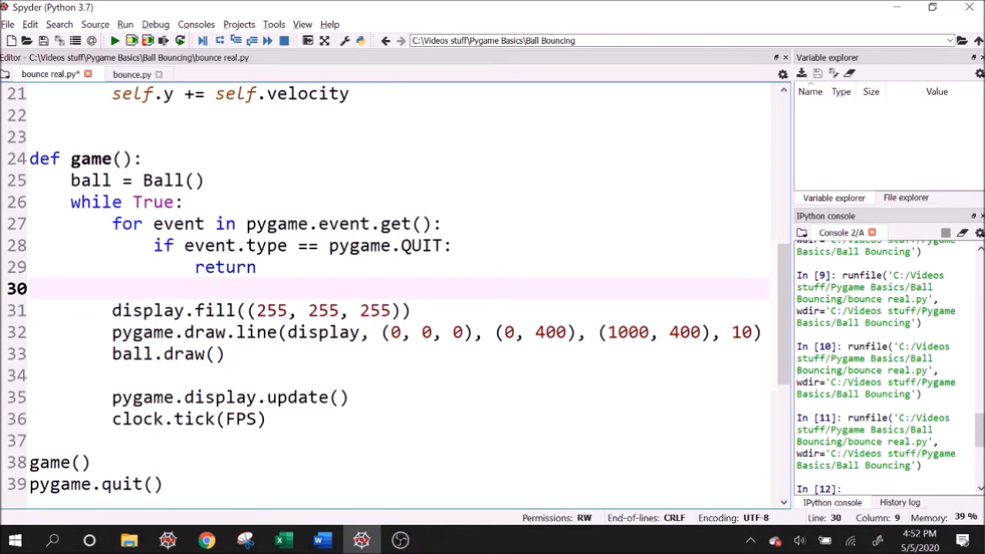
text(ball)
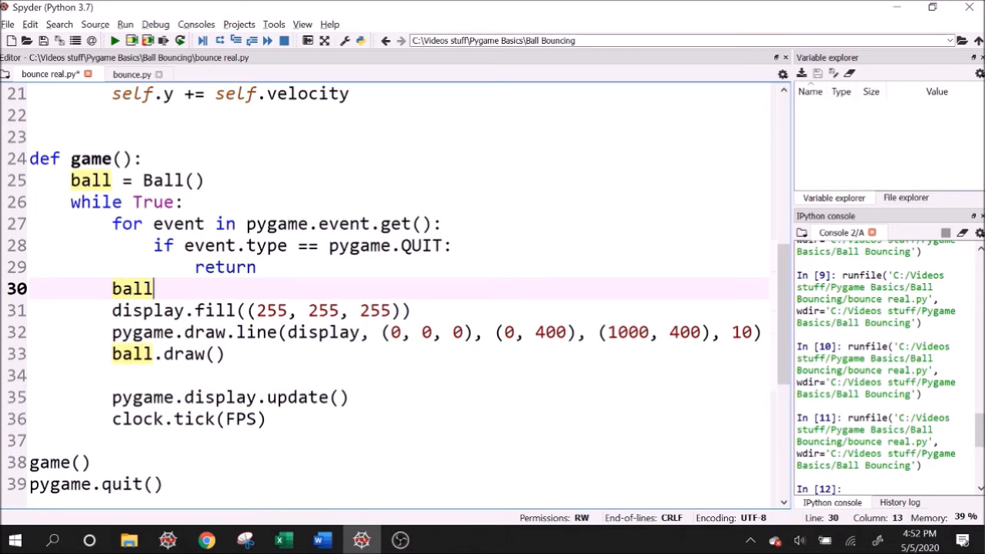
text(.move())
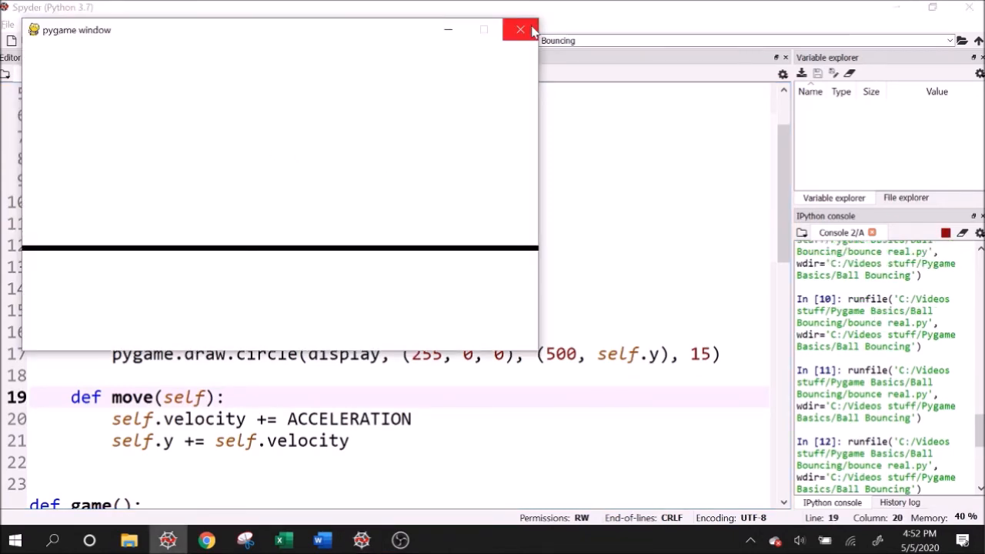
Step: Lower ACCELERATION to .5 and rerun, hitting a float-argument TypeError in the circle draw
click(517, 28)
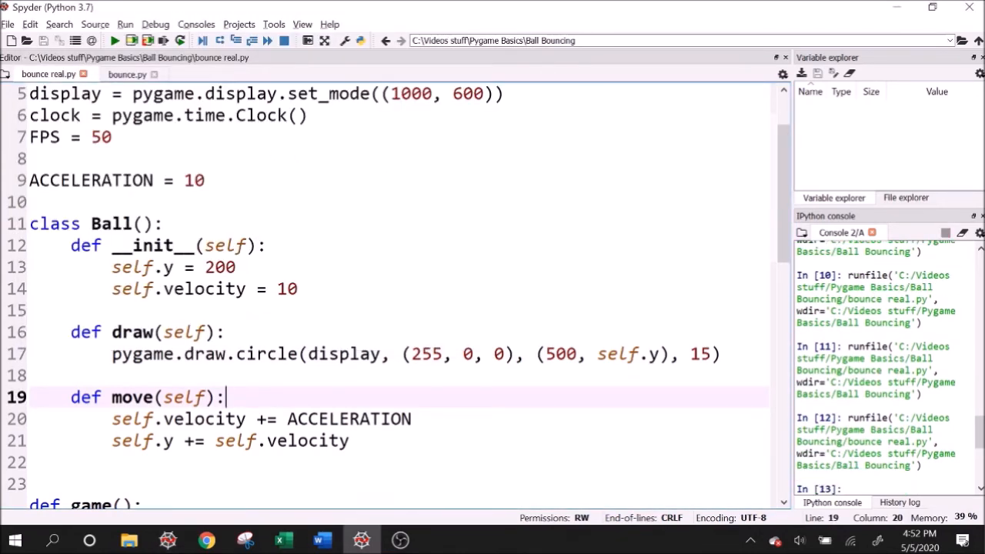
click(114, 40)
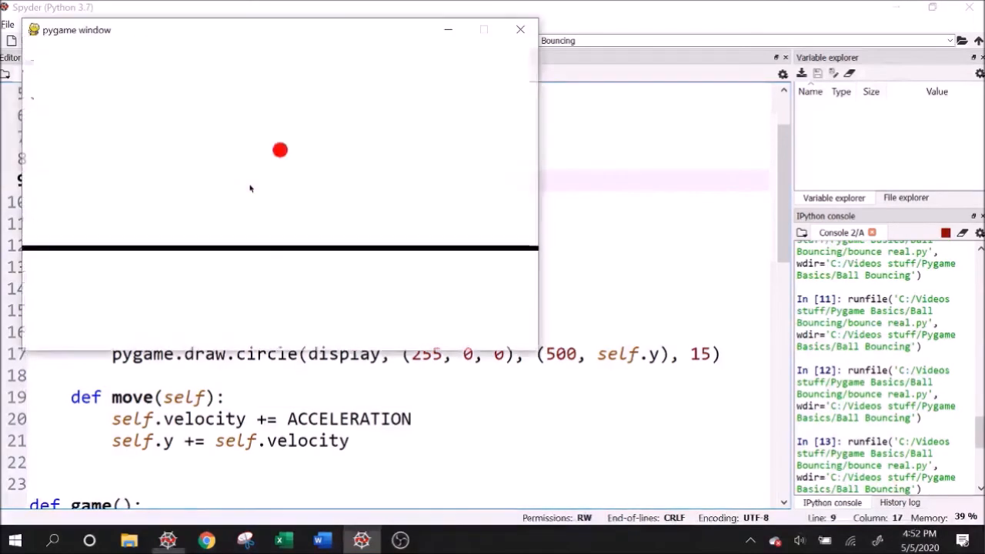
click(517, 28)
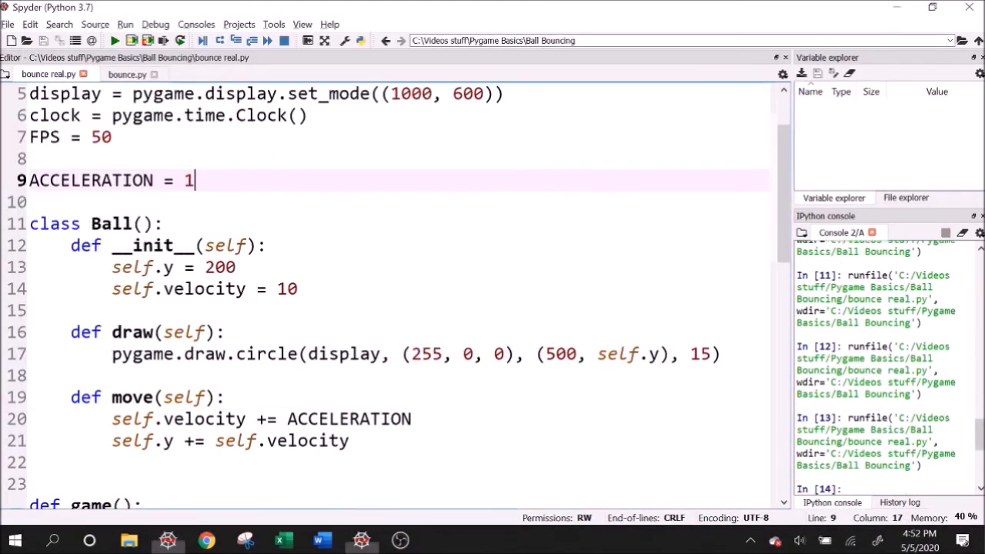
text(.5)
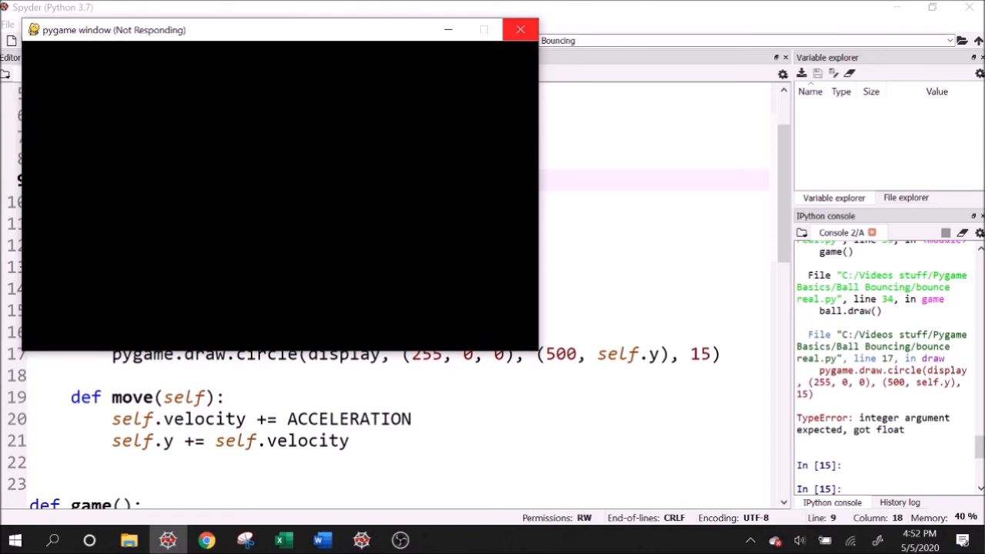
click(521, 30)
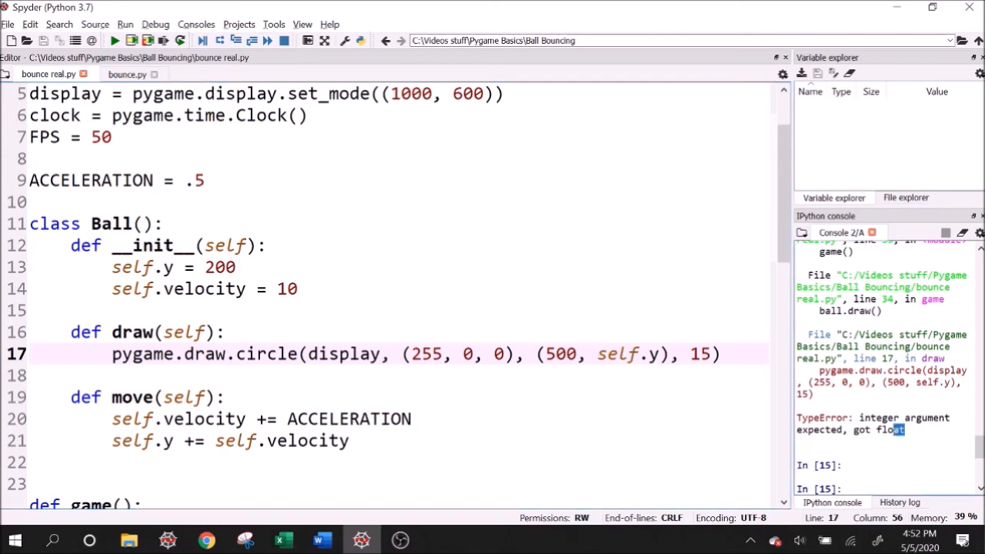
Step: Wrap self.y in int() inside pygame.draw.circle and rerun without the float error
drag(863, 419, 905, 429)
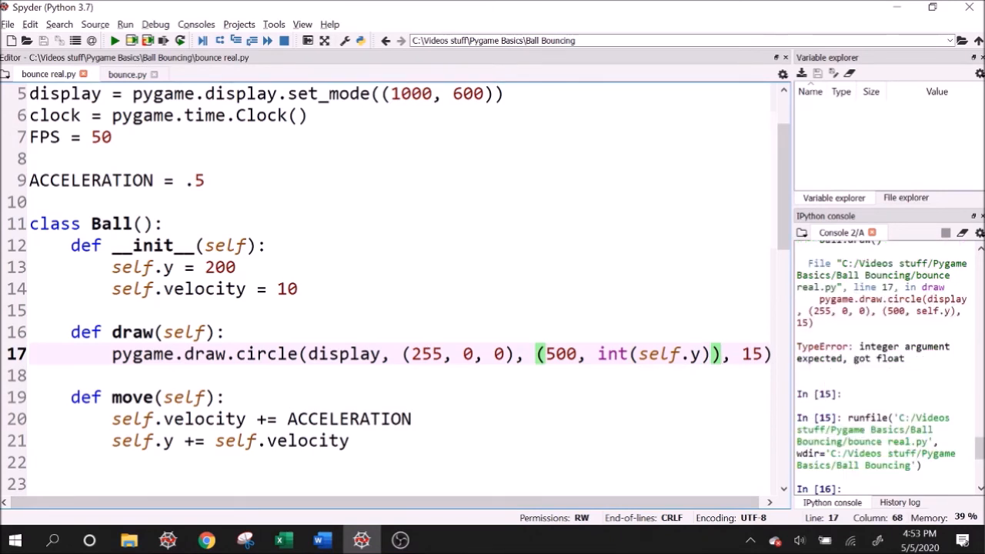
click(114, 40)
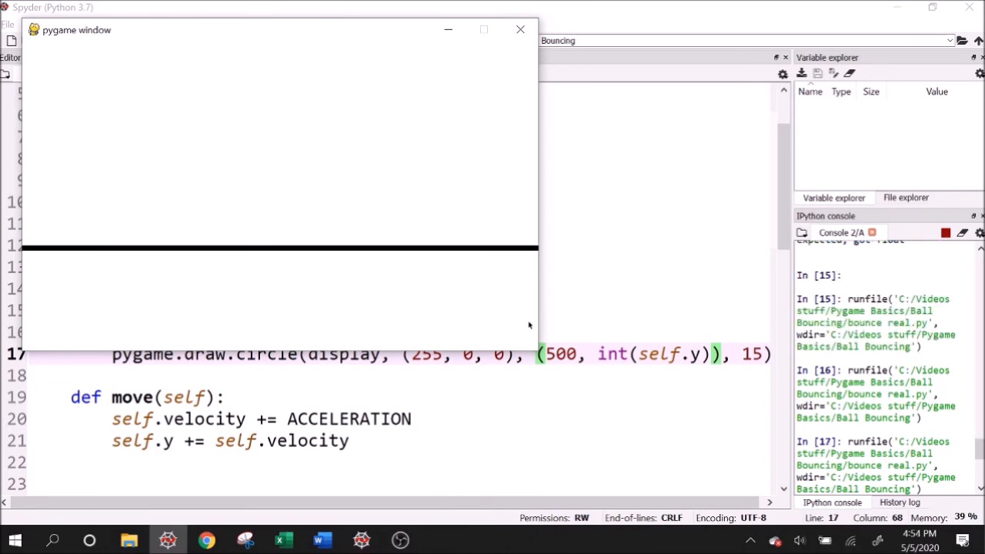
mouse_move(345, 262)
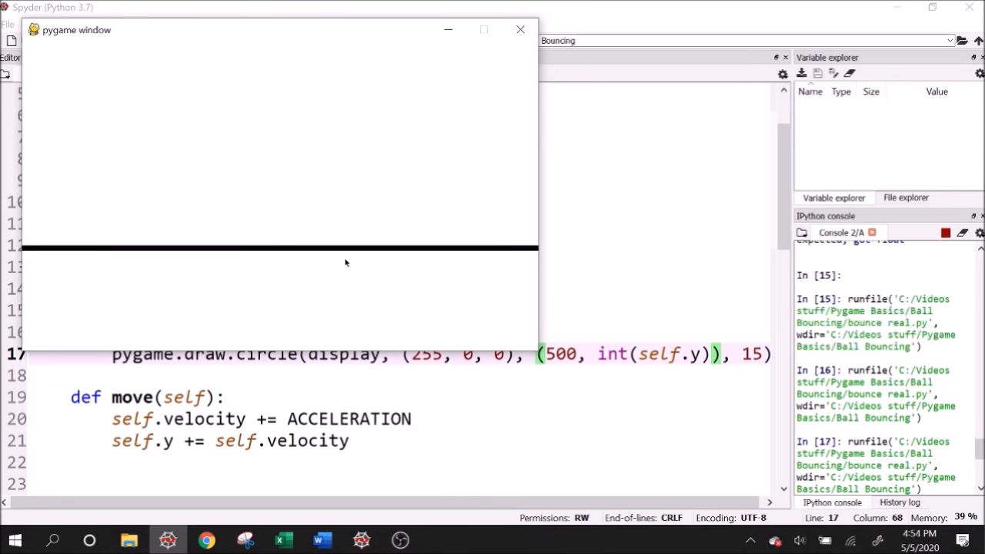
mouse_move(222, 247)
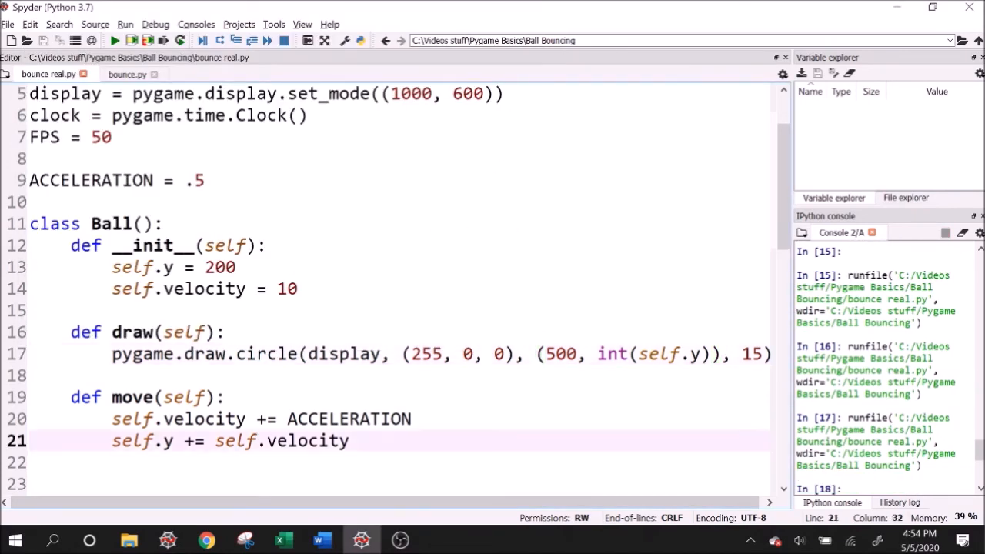
Step: In move(), reverse velocity once self.y >= 400 (self.velocity = -self.velocity) and rerun to test the bounce
text(if)
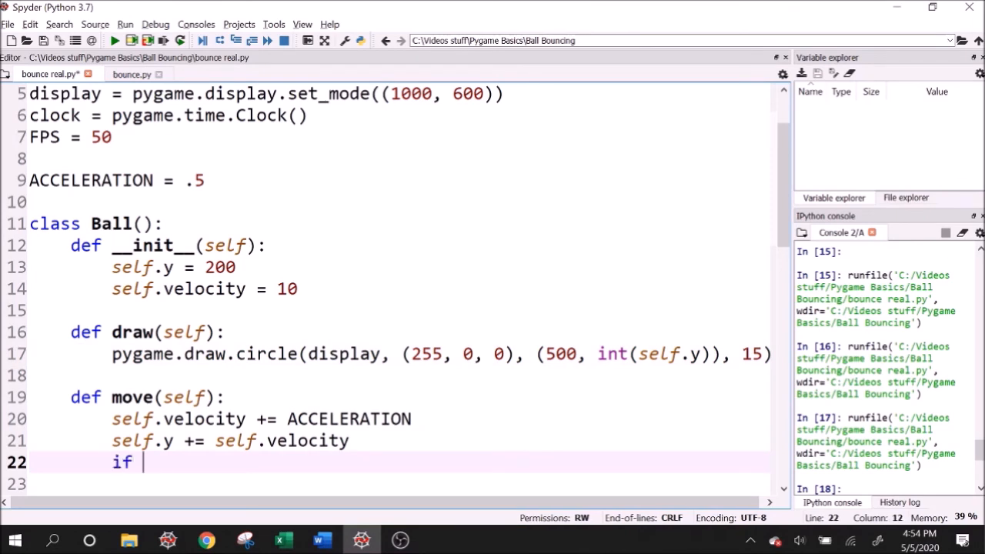
text(self.y >)
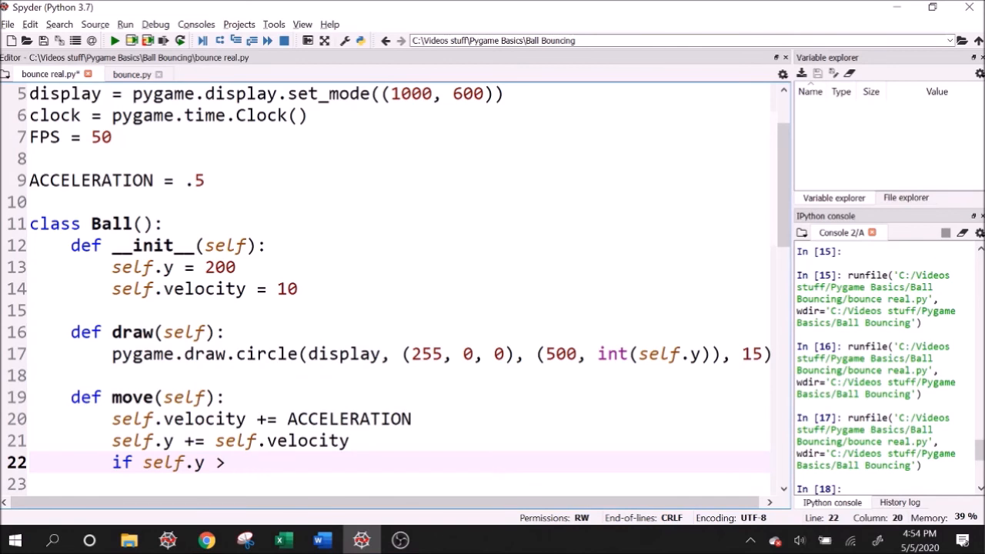
text(=)
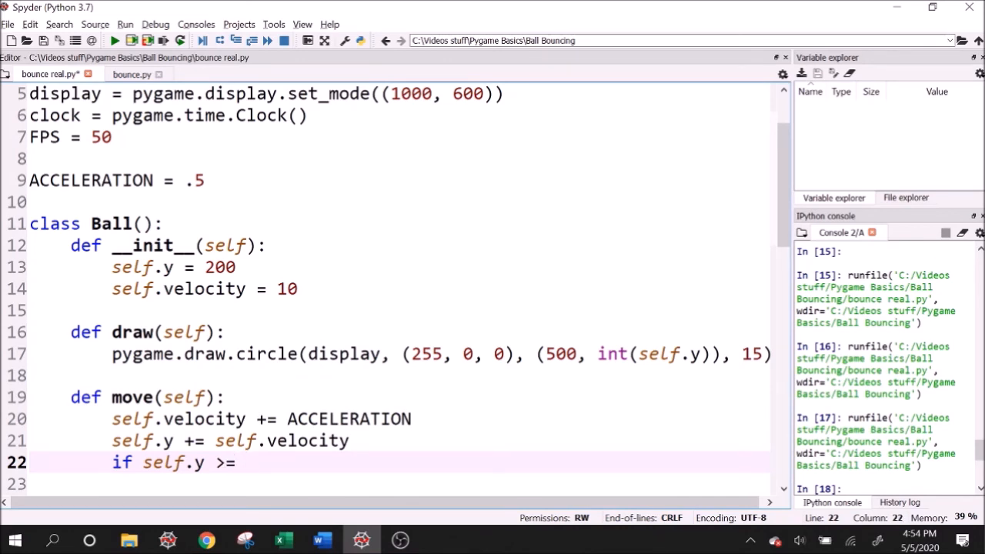
scroll(down, 3)
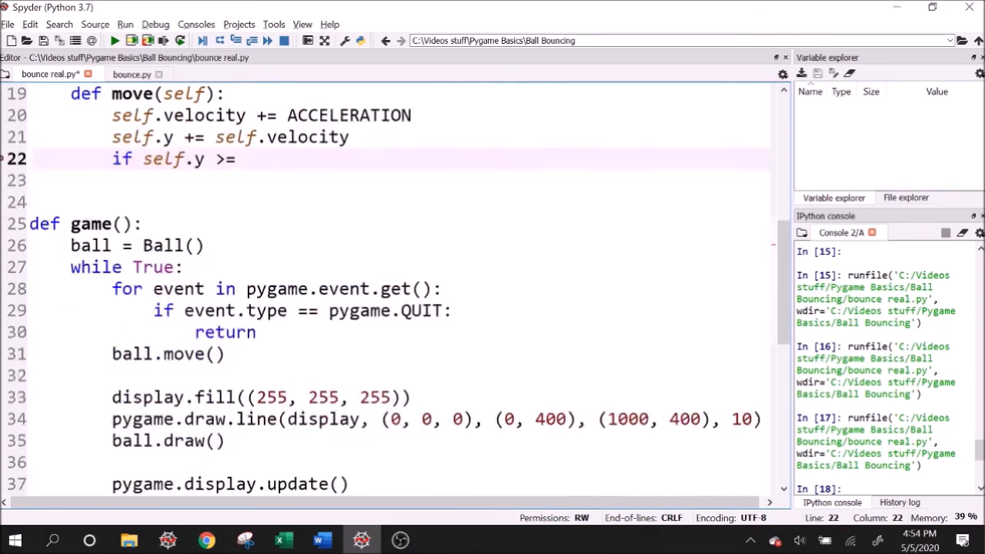
text(400:)
click(399, 180)
text(self.v)
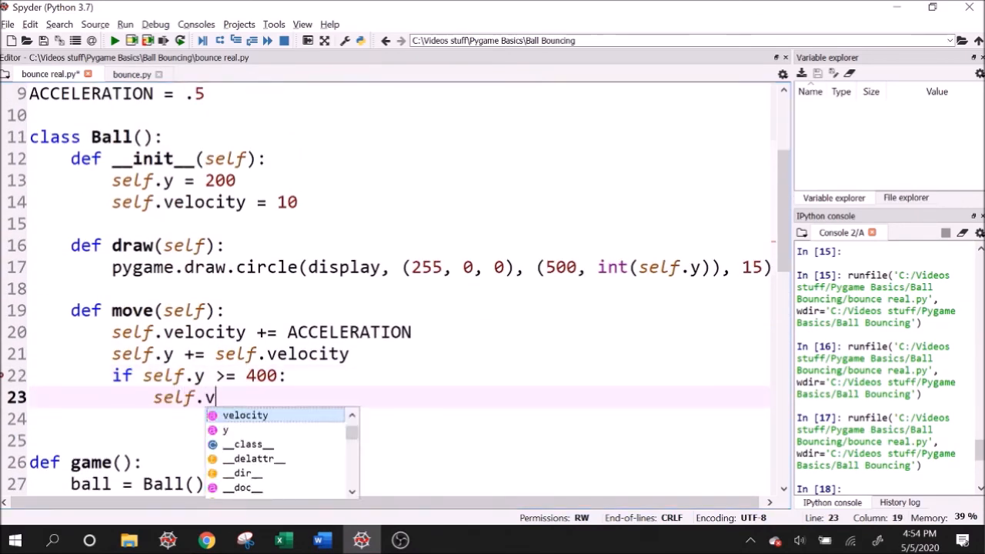
text(elocity = -)
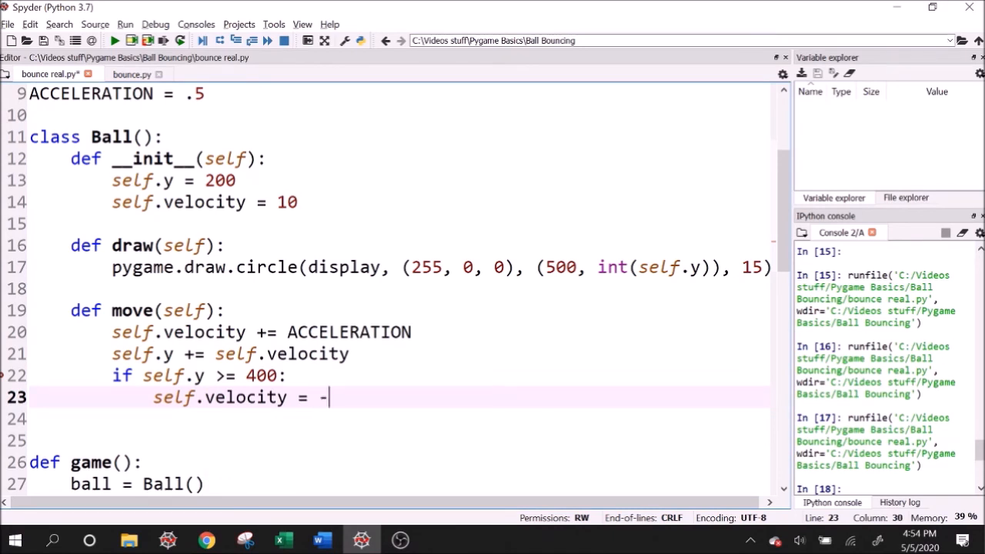
text(self.velocity)
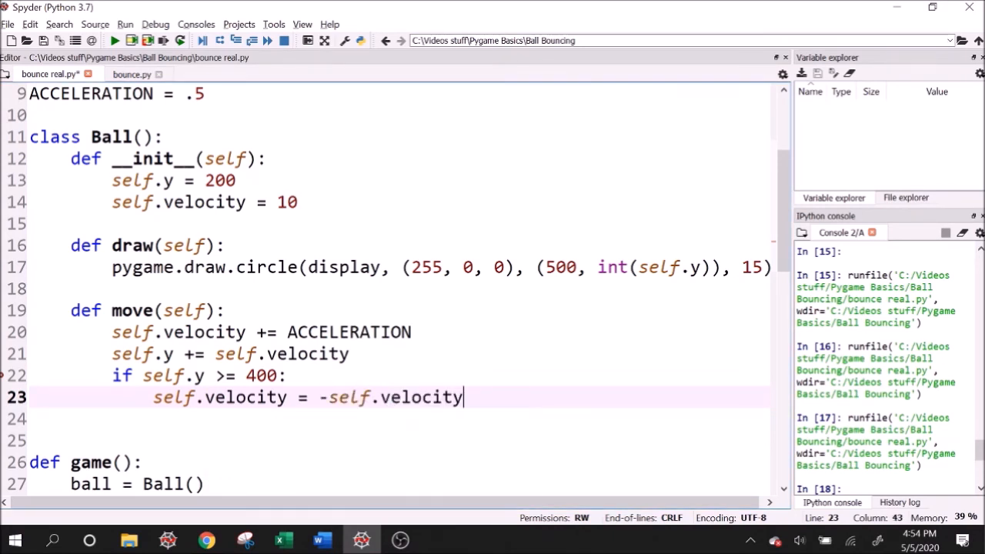
click(114, 41)
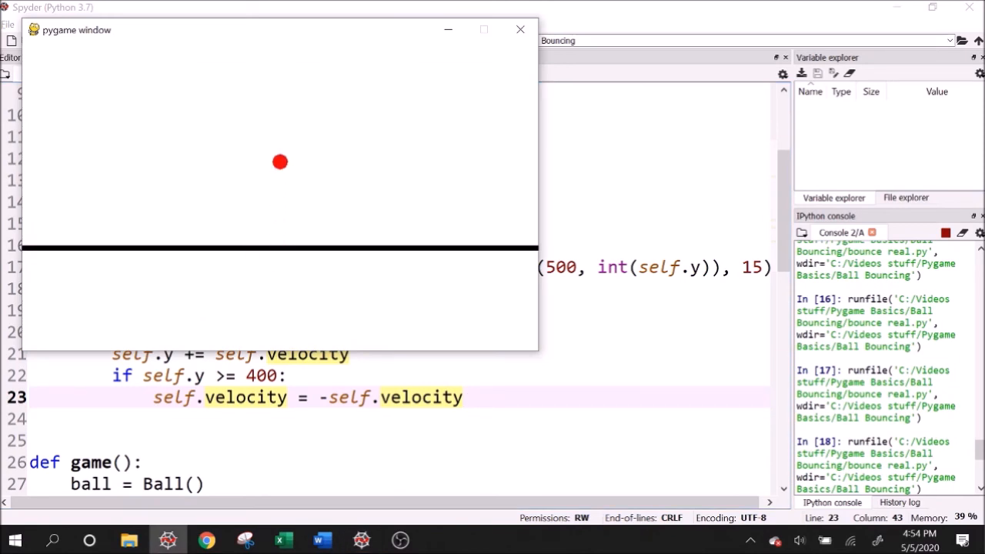
Step: Close the bounce-test game window, returning to the editor
click(521, 30)
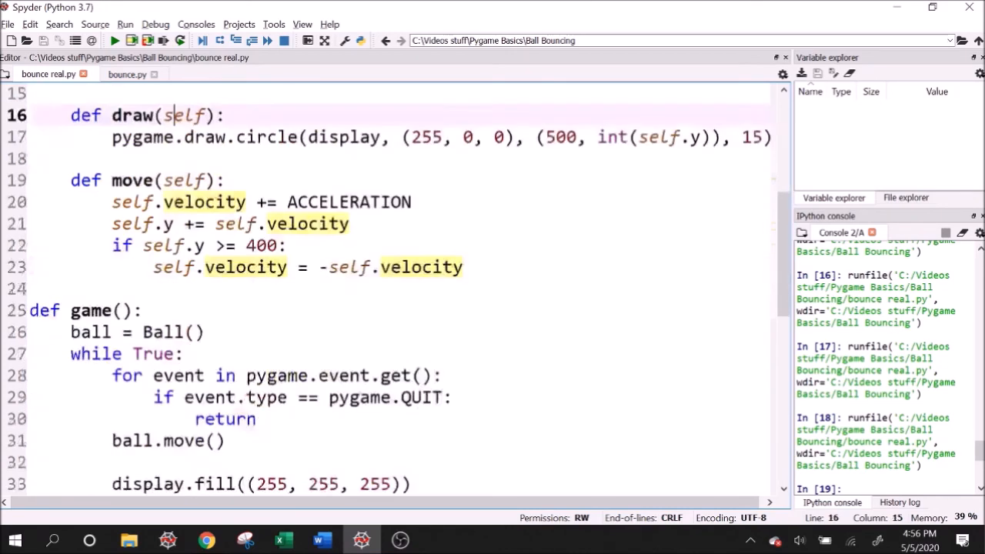
scroll(down, 3)
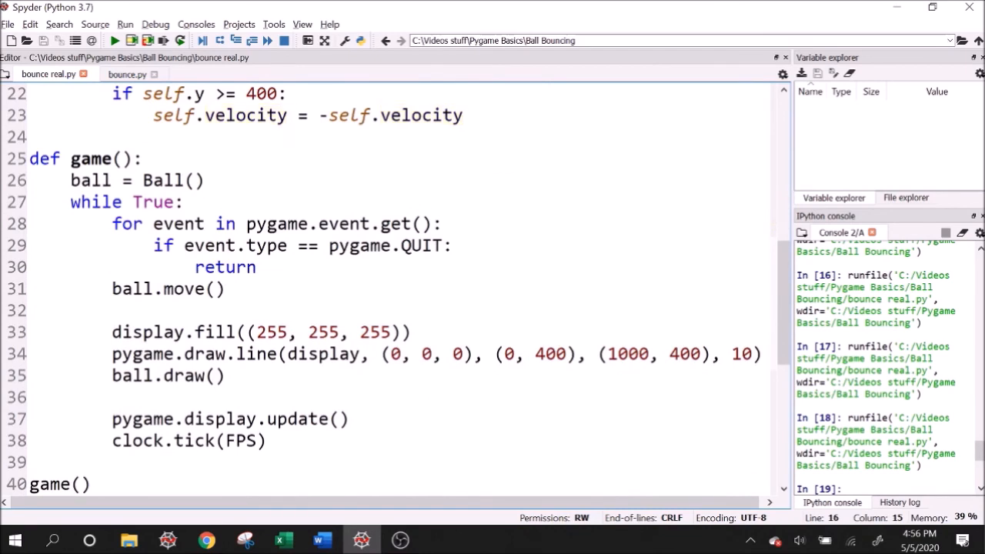
drag(133, 201, 111, 309)
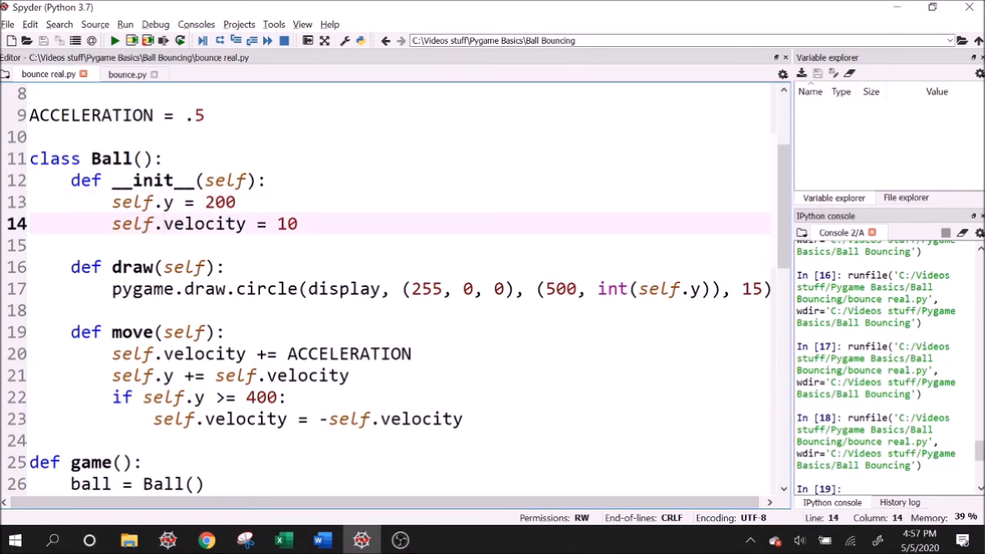
double_click(203, 225)
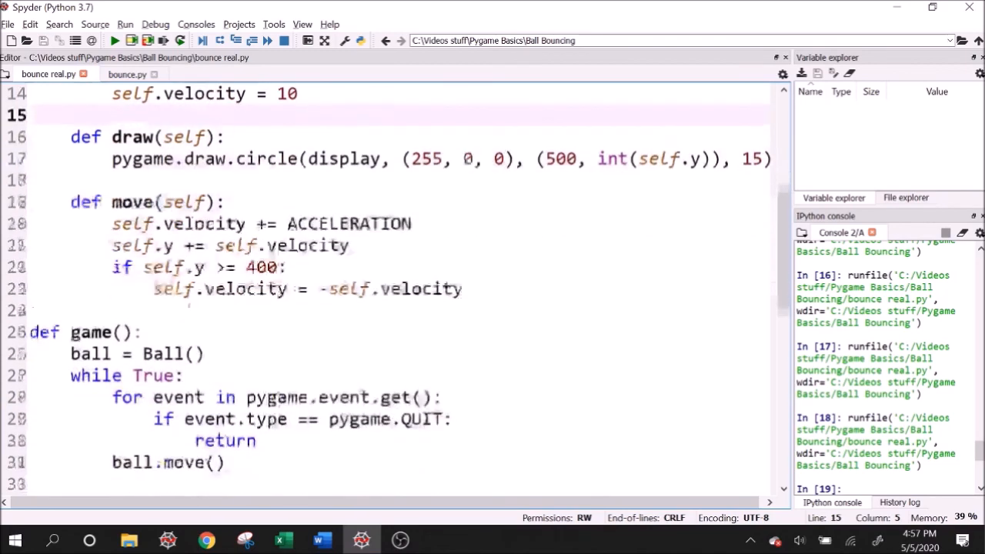
scroll(down, 3)
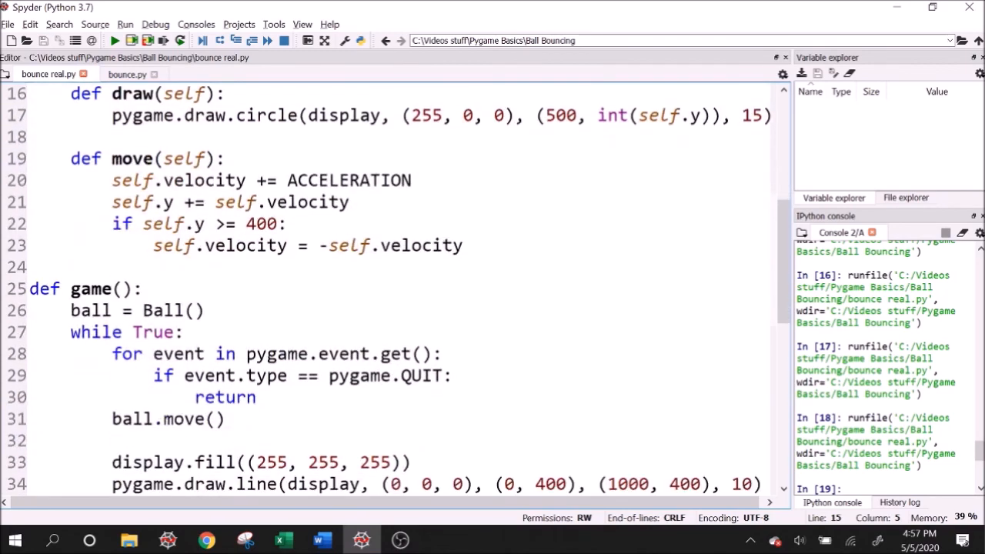